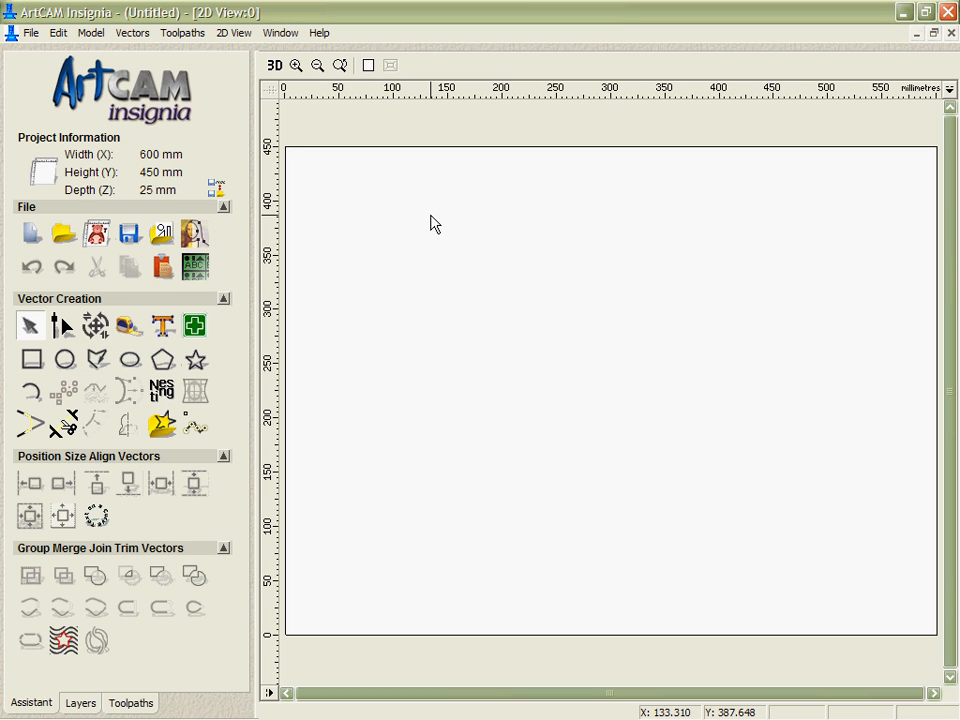
pyautogui.moveTo(426, 219)
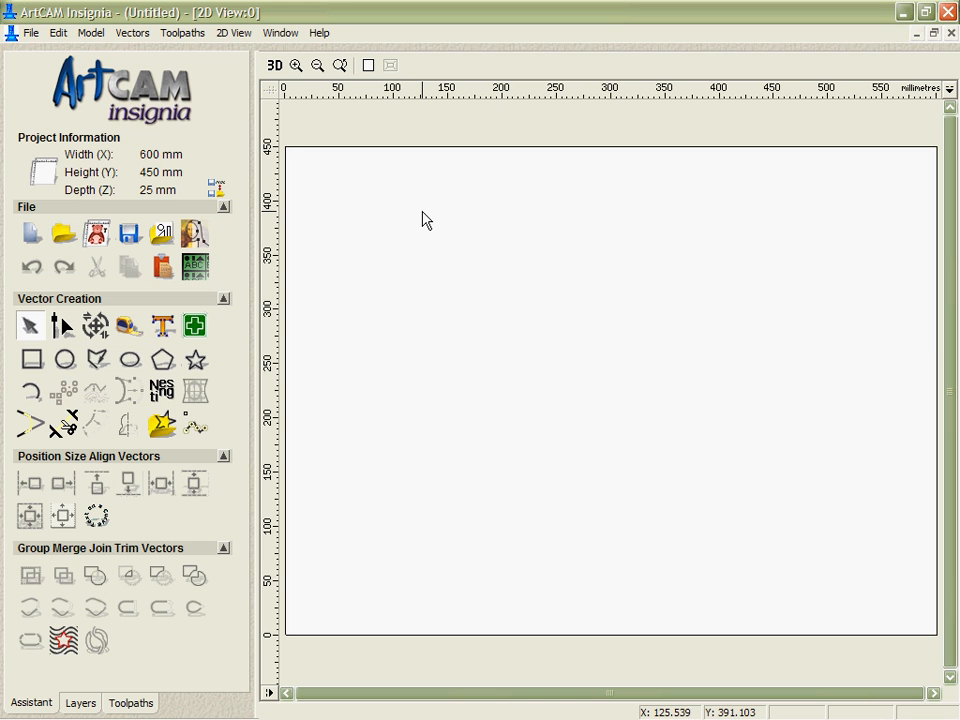
# - Open Snap Grid Settings from the 2D View menu for the blank 600×450 mm drawing
pyautogui.click(233, 33)
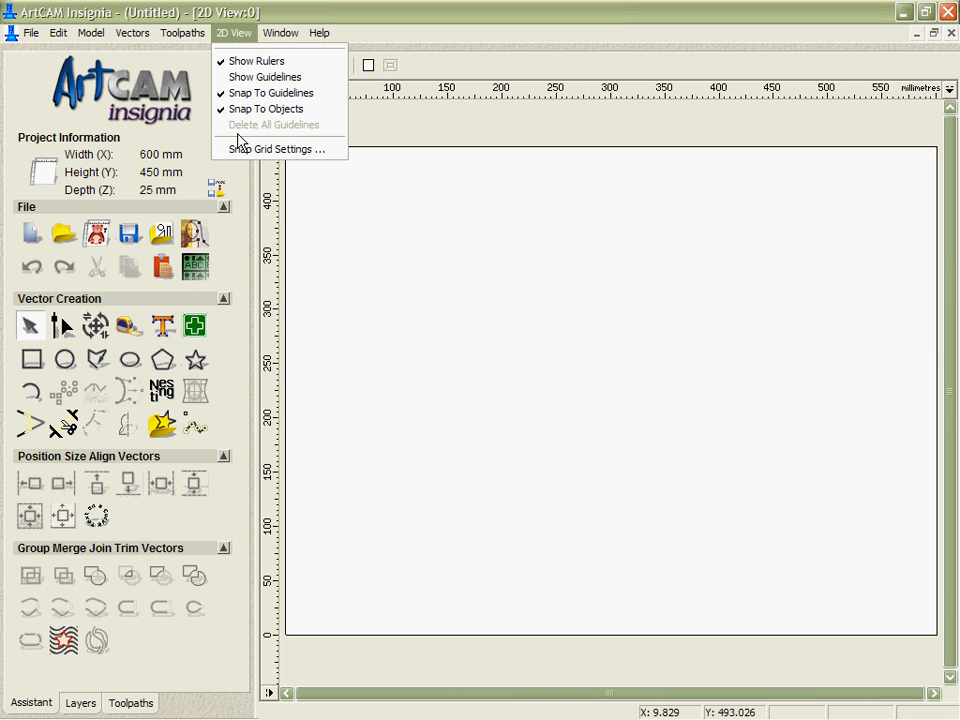
pyautogui.click(276, 149)
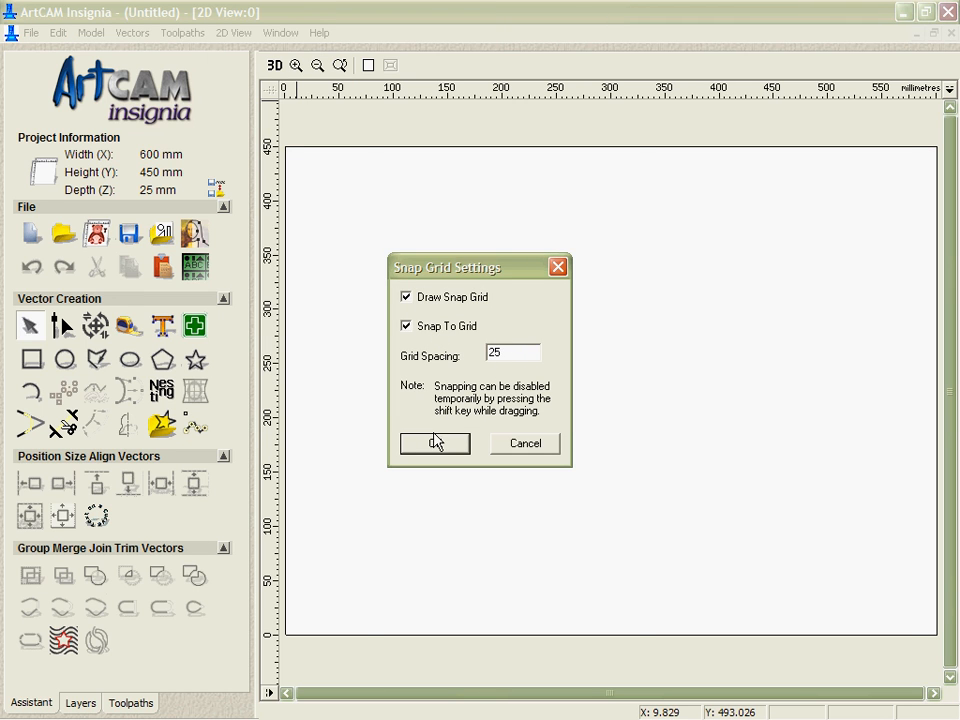
# - Apply the snap grid, centre the sun circle at 300,325, and add a wave point at 550,325
pyautogui.click(434, 443)
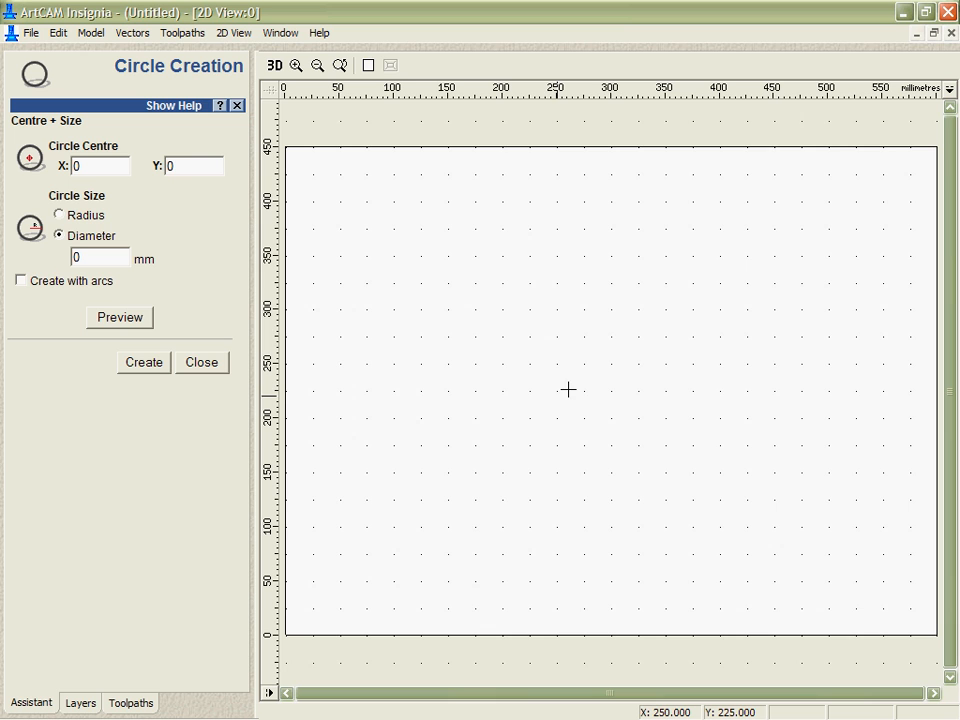
pyautogui.moveTo(613, 282)
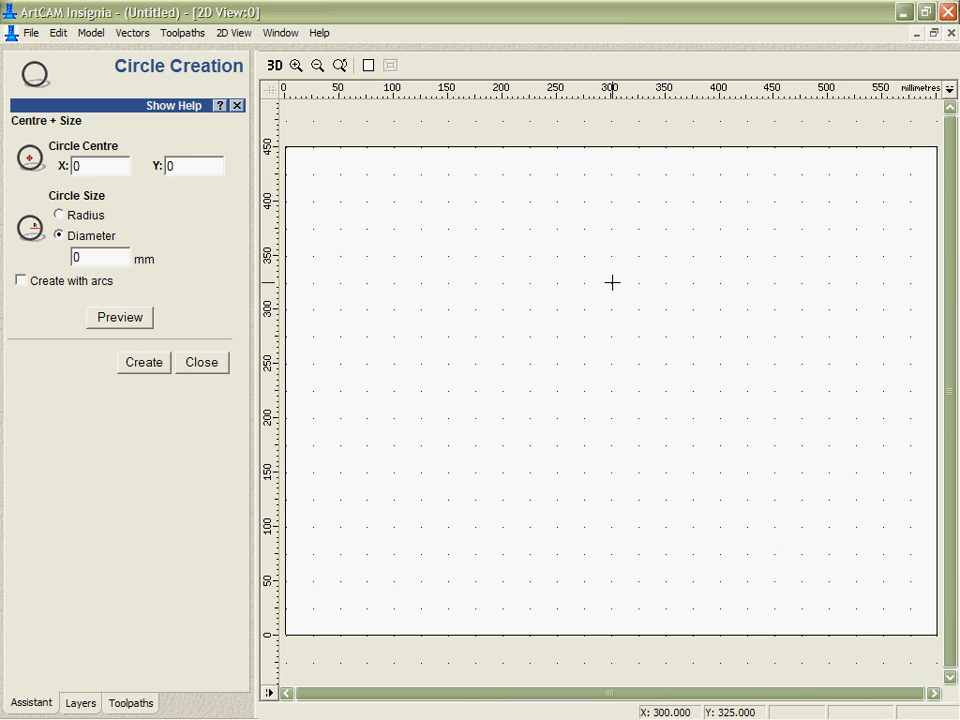
pyautogui.click(143, 362)
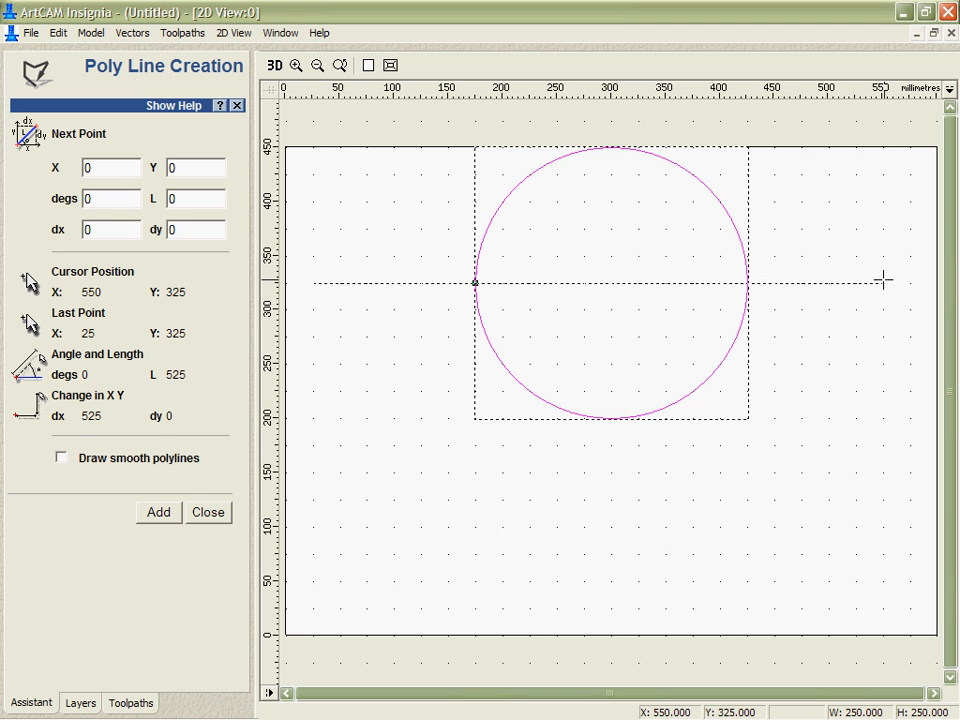
pyautogui.click(208, 511)
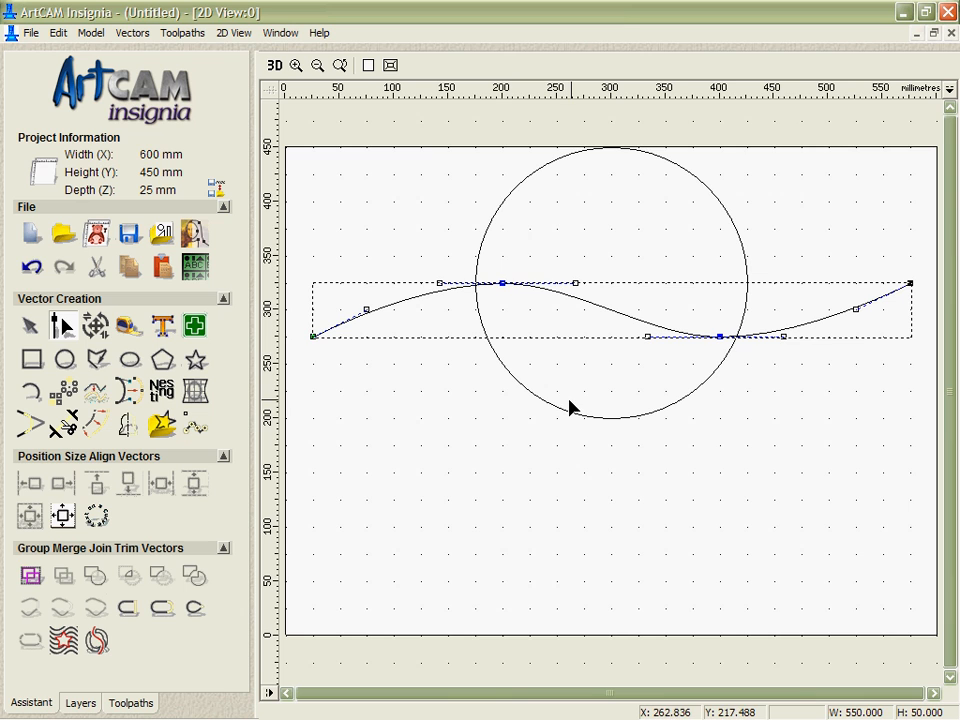
pyautogui.moveTo(30, 327)
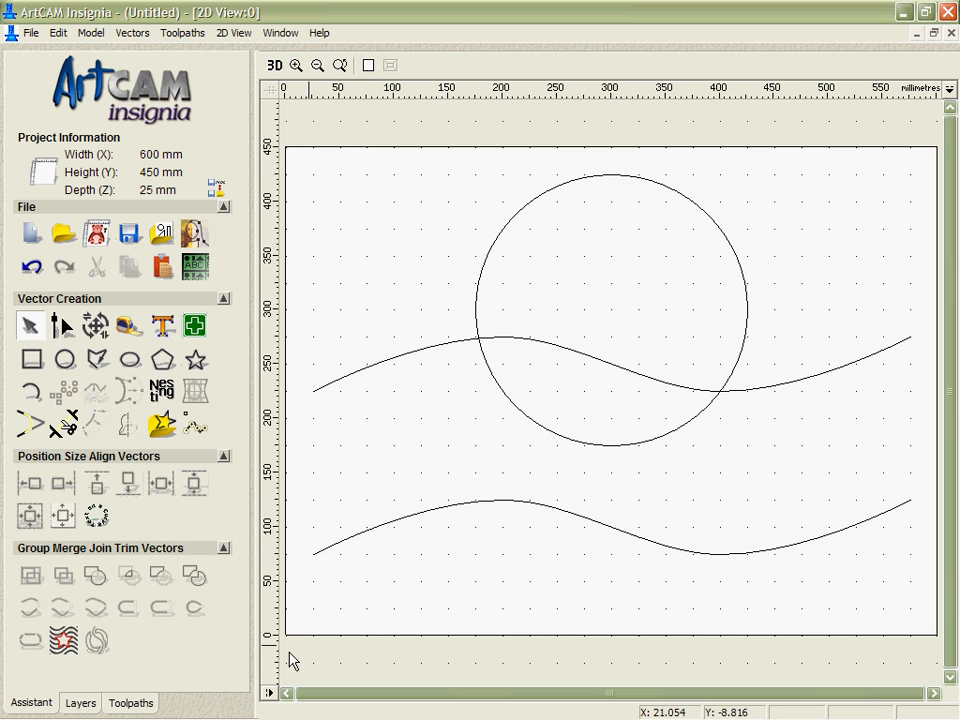
pyautogui.moveTo(234, 33)
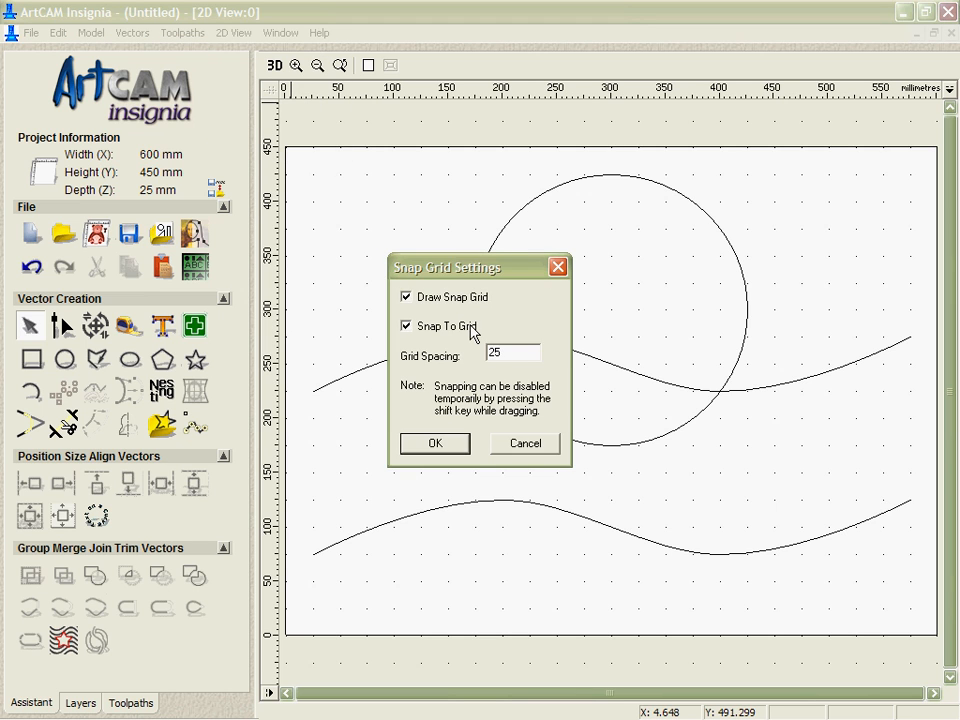
# - Turn off the snap grid and create new layers, naming one Wave
pyautogui.click(434, 443)
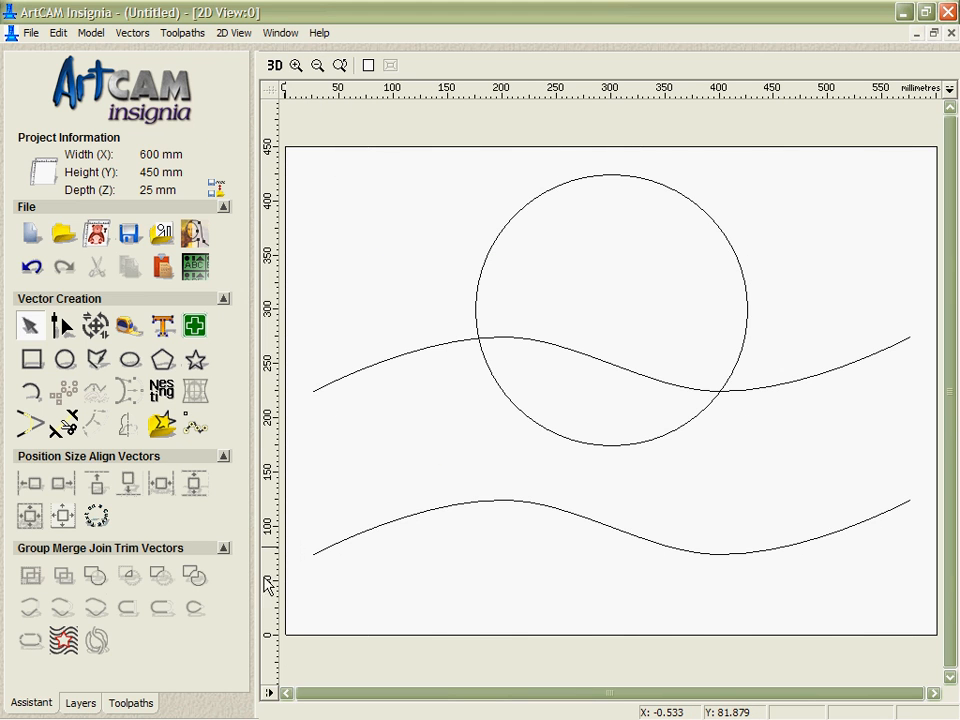
pyautogui.click(80, 702)
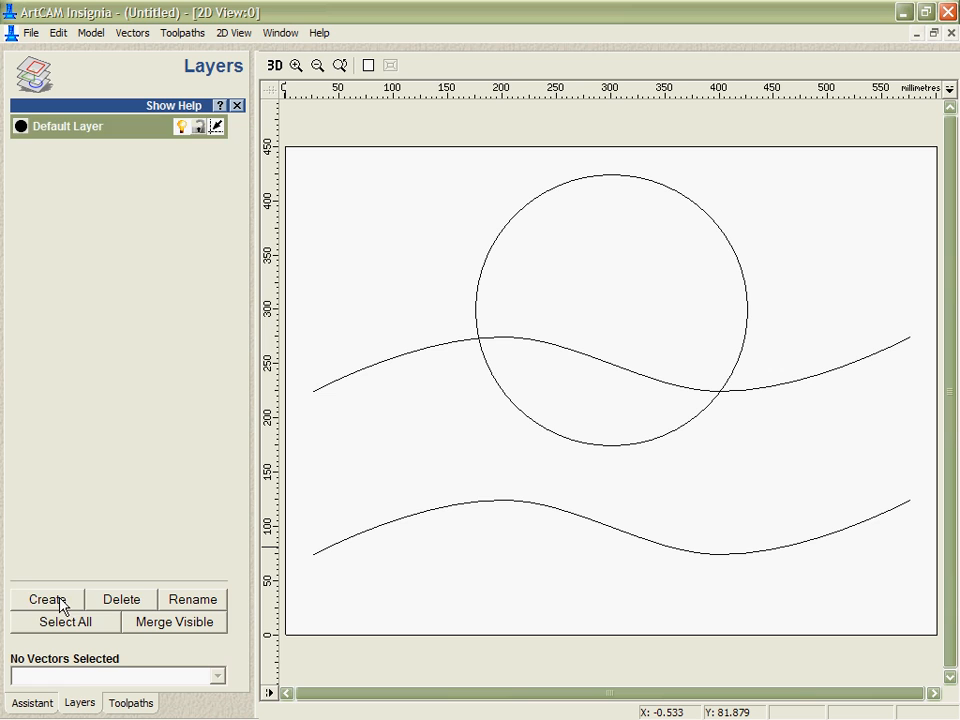
pyautogui.click(47, 598)
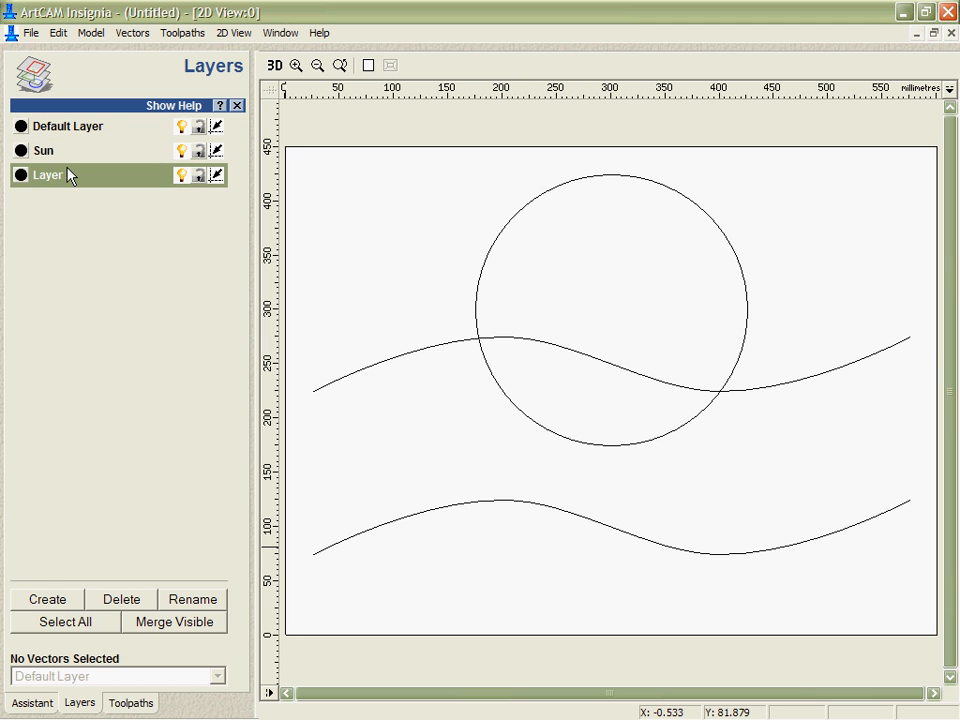
pyautogui.doubleClick(46, 174)
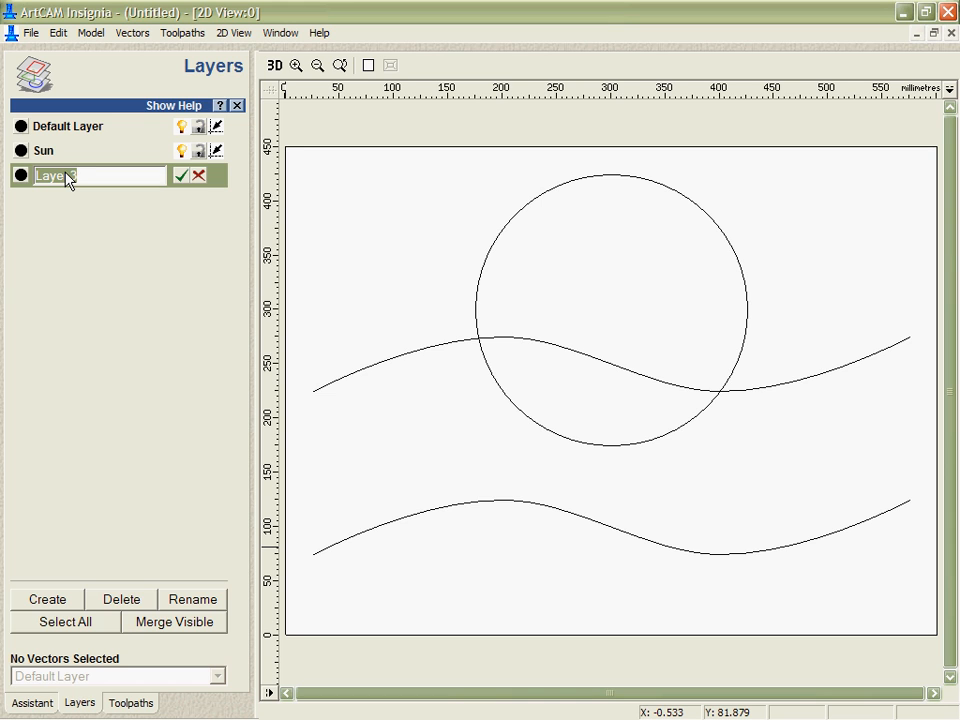
pyautogui.write('Wave')
pyautogui.write('Letters')
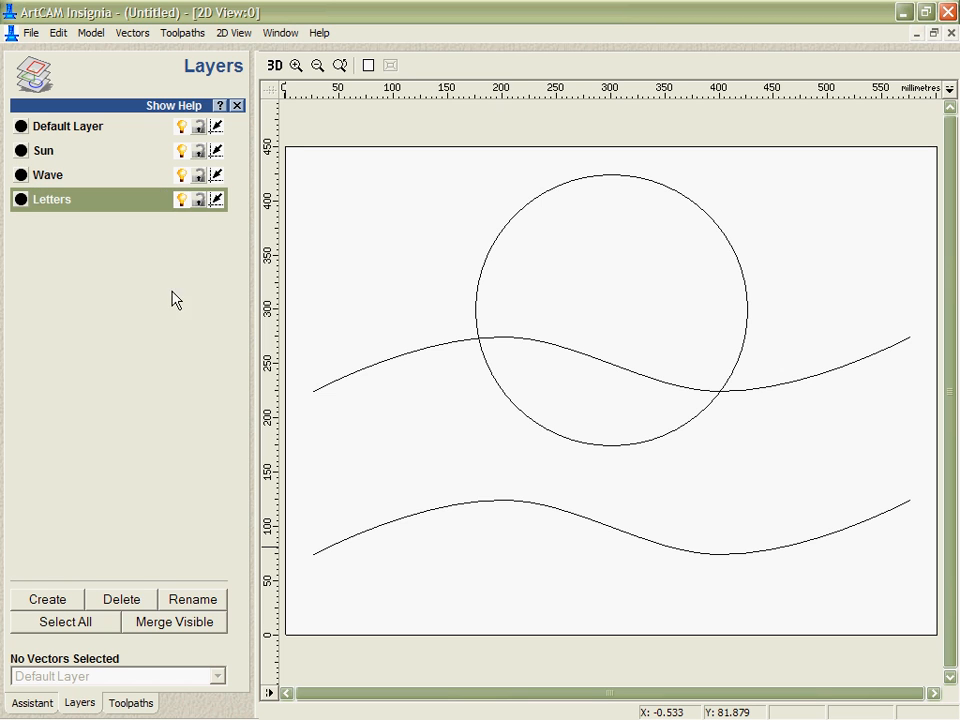
pyautogui.click(46, 598)
pyautogui.write('Construction')
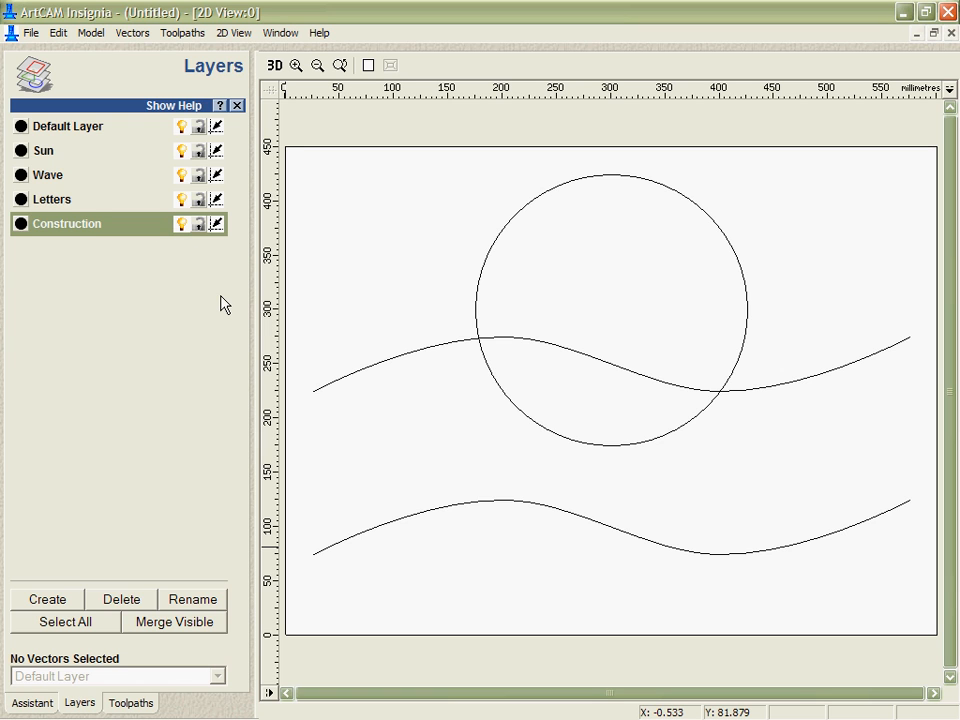
pyautogui.moveTo(153, 130)
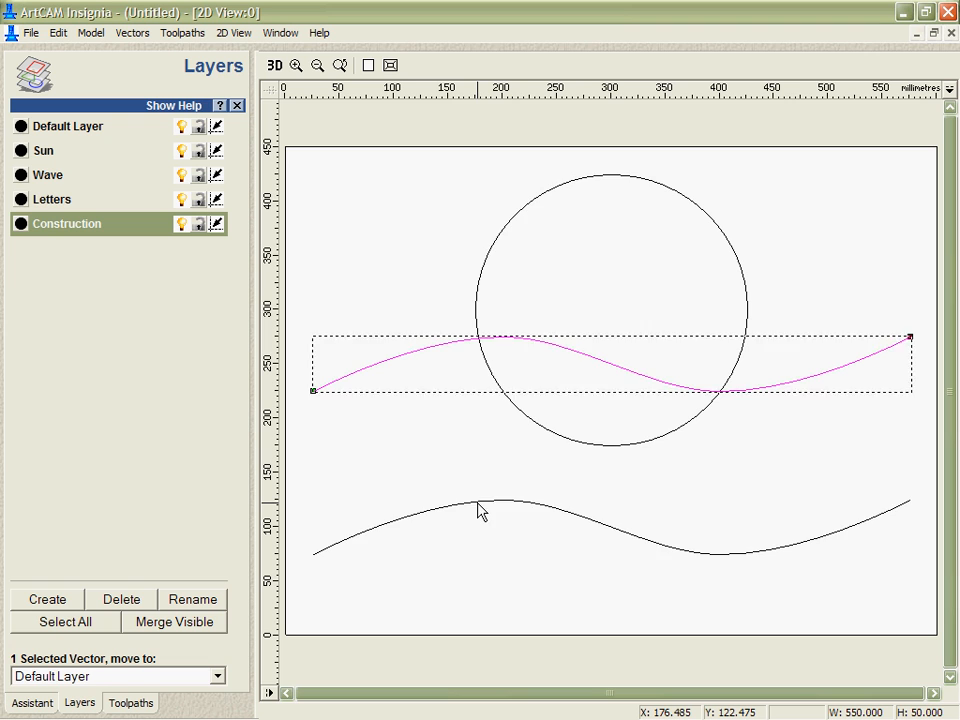
# - Move the wave curves to the Wave layer and join their ends with straight lines
pyautogui.rightClick(480, 510)
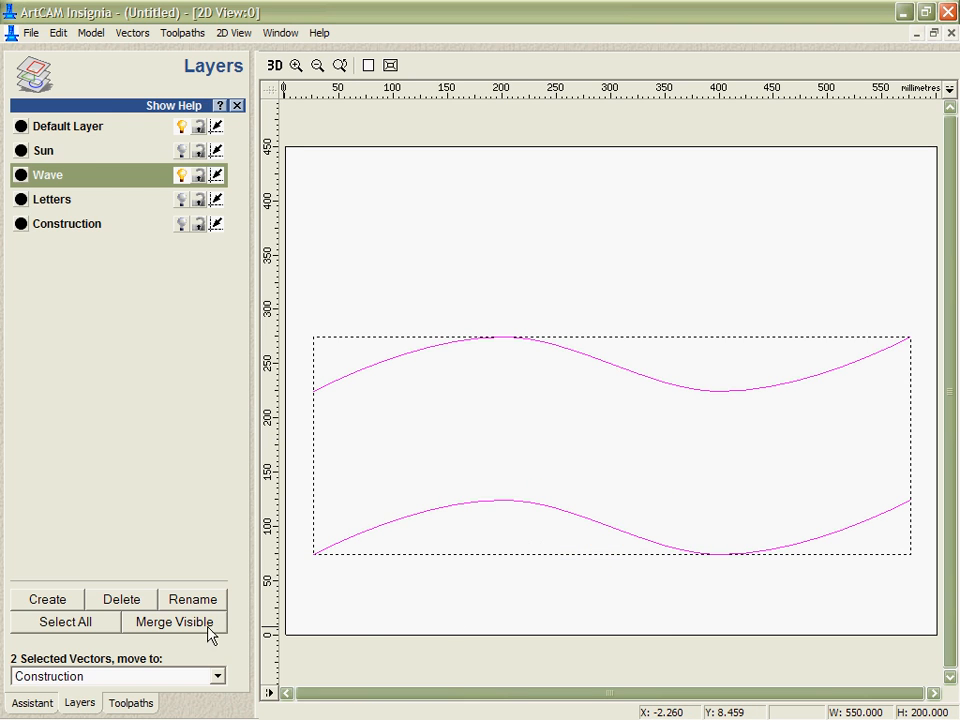
pyautogui.click(30, 702)
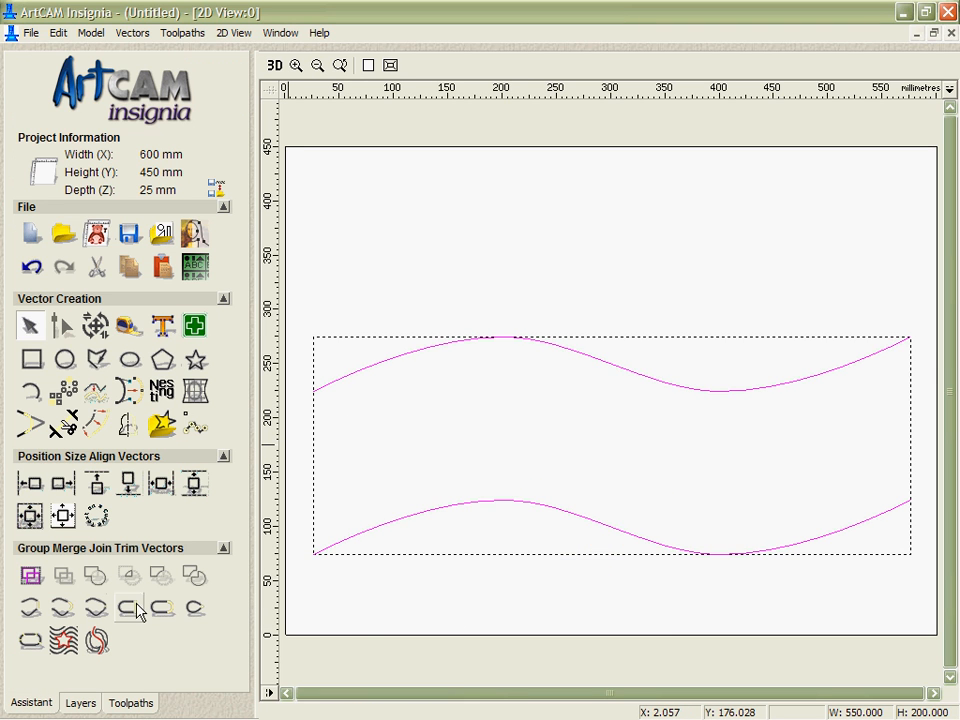
pyautogui.moveTo(30, 608)
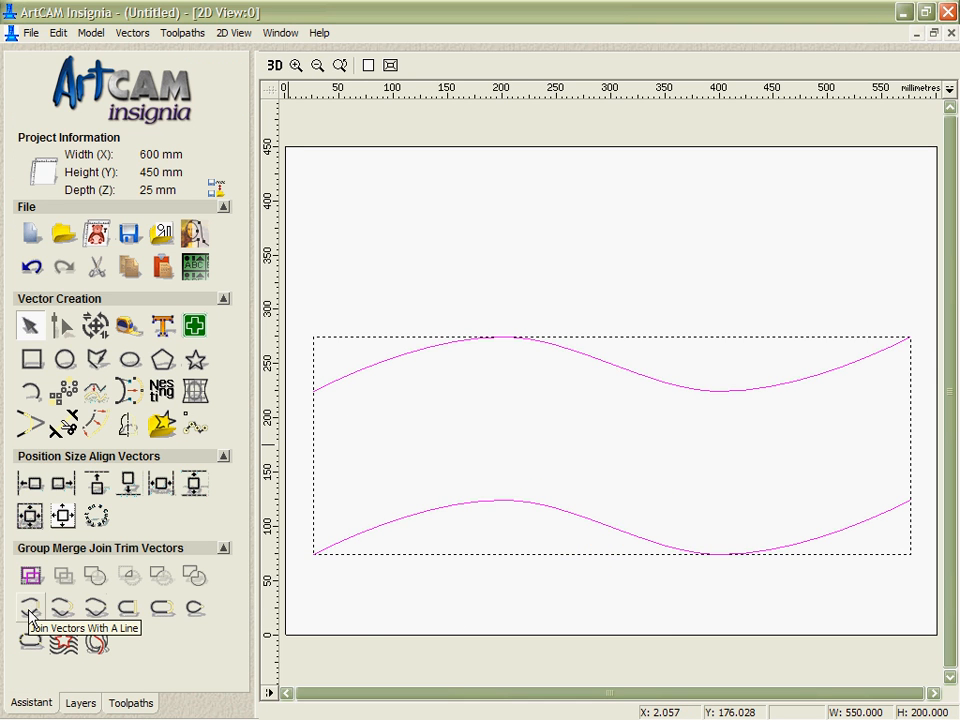
pyautogui.click(30, 608)
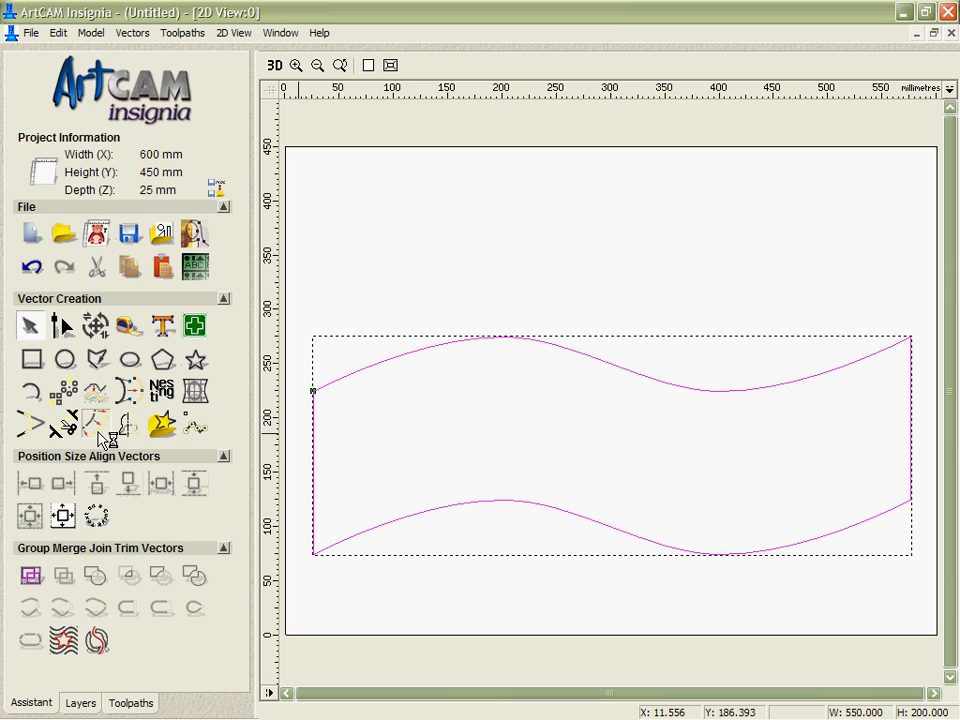
# - Offset the banner outline 10 mm, keeping the original, and move the offset to Letters
pyautogui.click(118, 424)
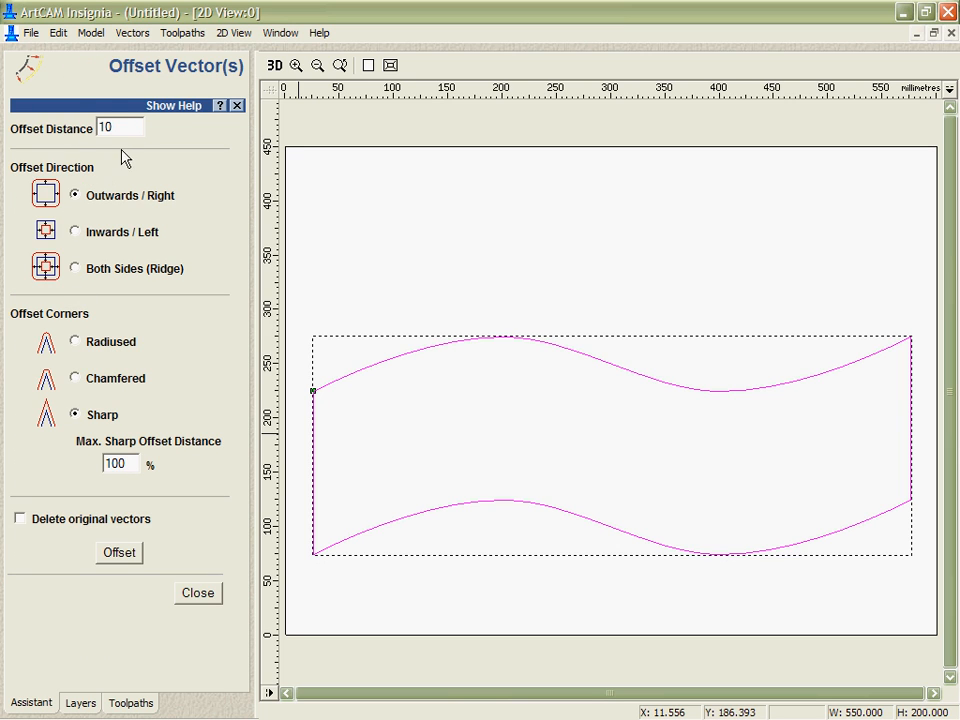
pyautogui.moveTo(52, 395)
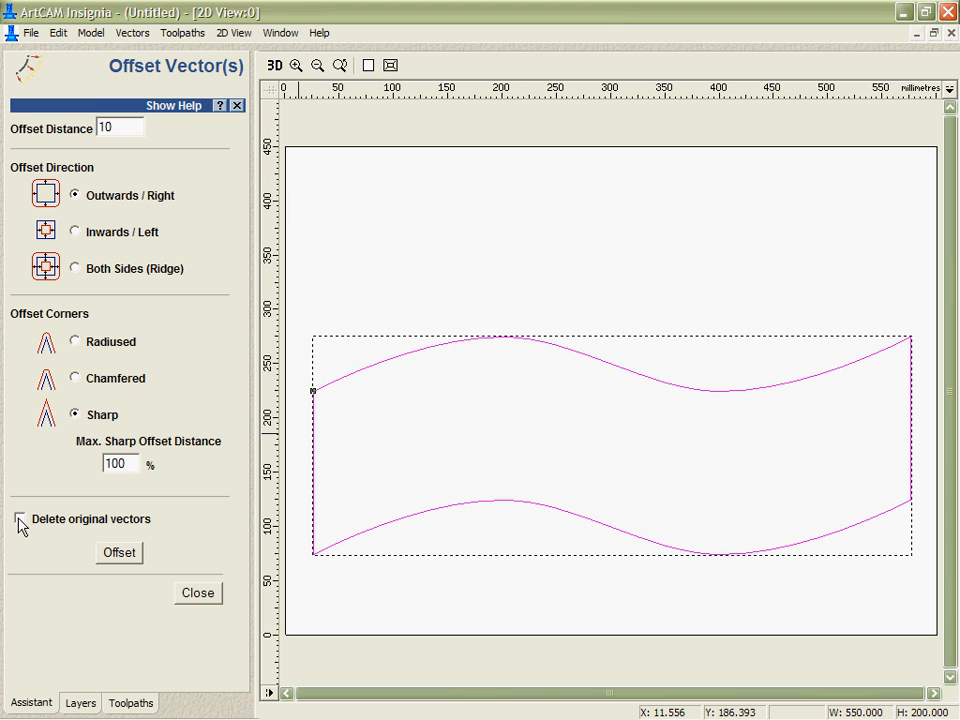
pyautogui.click(19, 519)
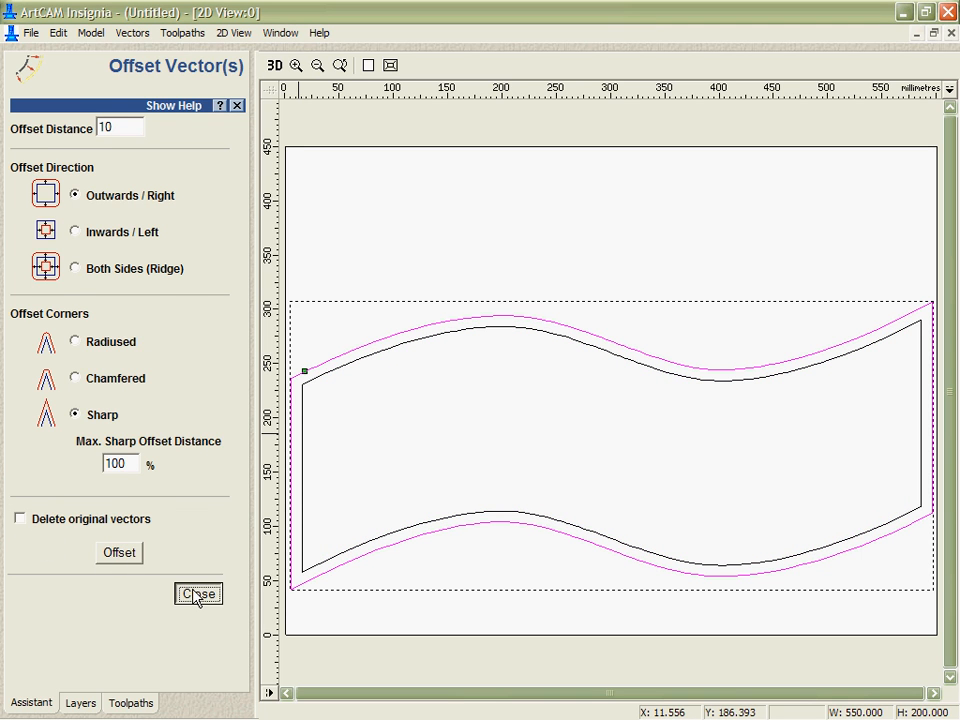
pyautogui.rightClick(540, 420)
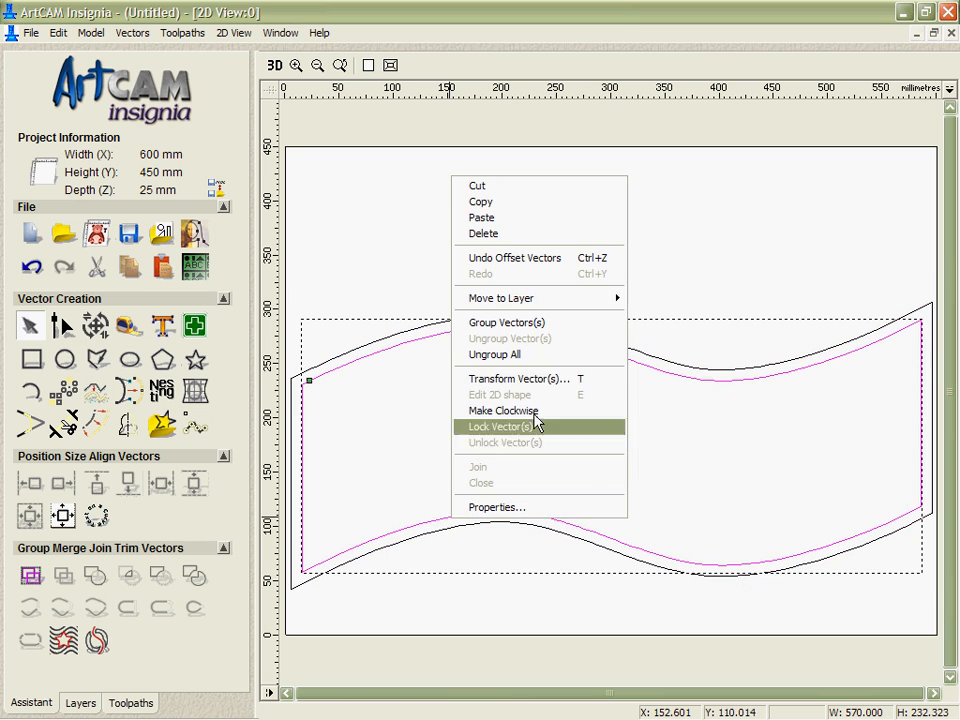
pyautogui.click(500, 298)
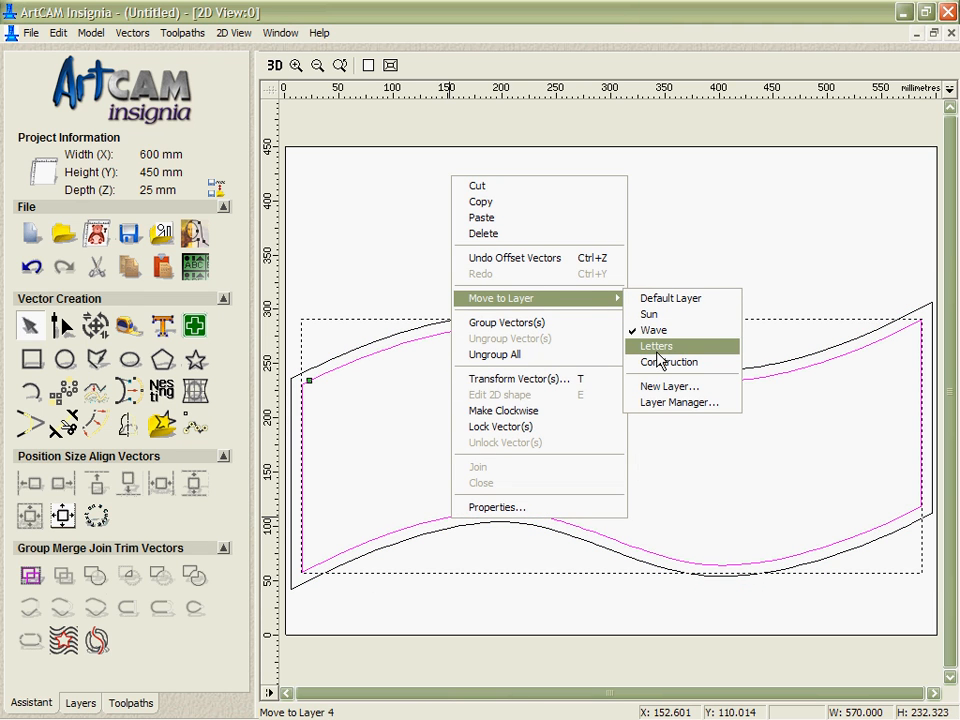
pyautogui.click(655, 345)
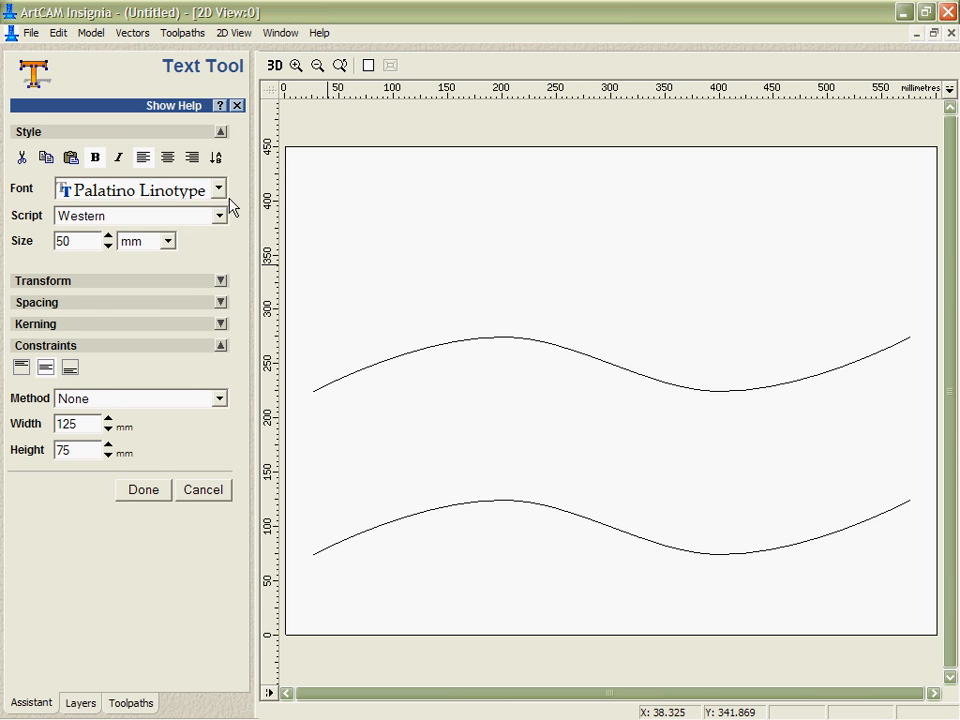
# - Choose Palatino Linotype at 50 mm and type BEACH CAFE along the wave
pyautogui.click(219, 189)
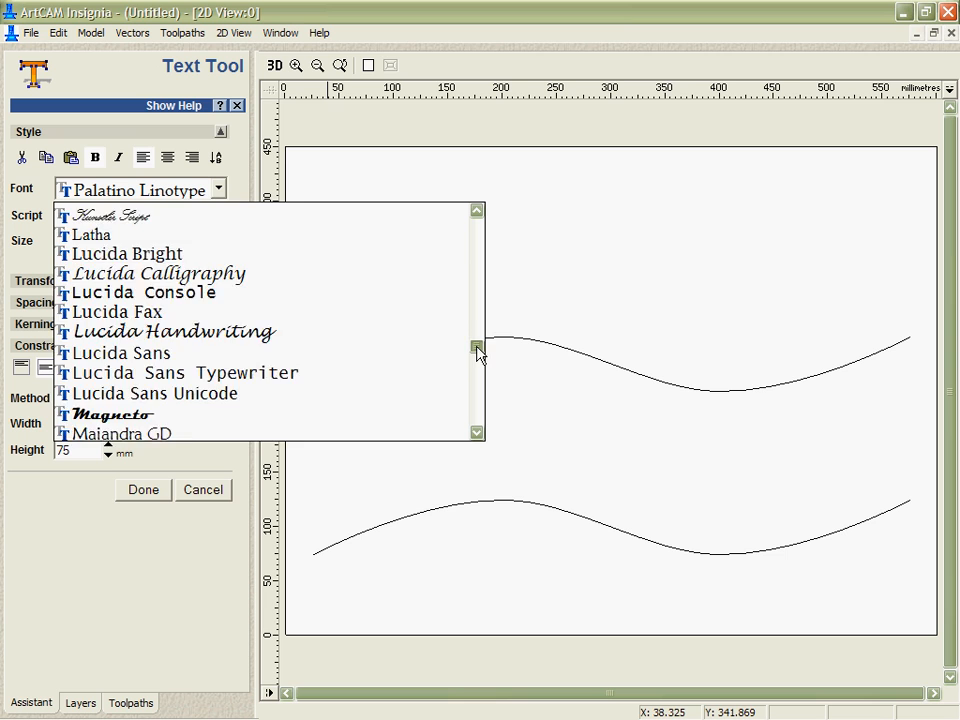
pyautogui.scroll(-3)
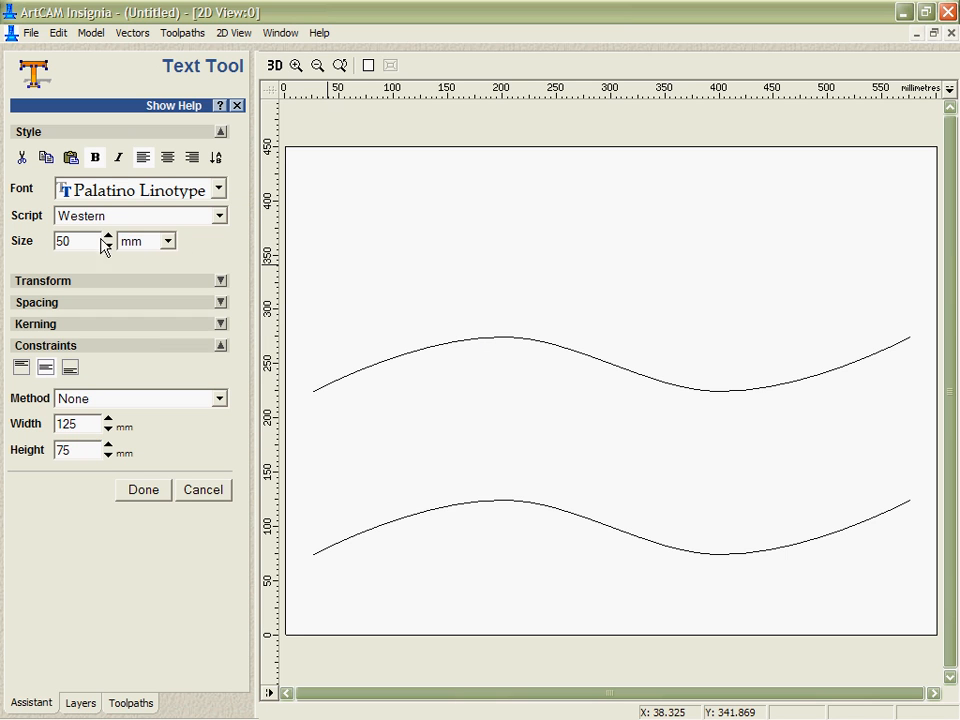
pyautogui.write('B')
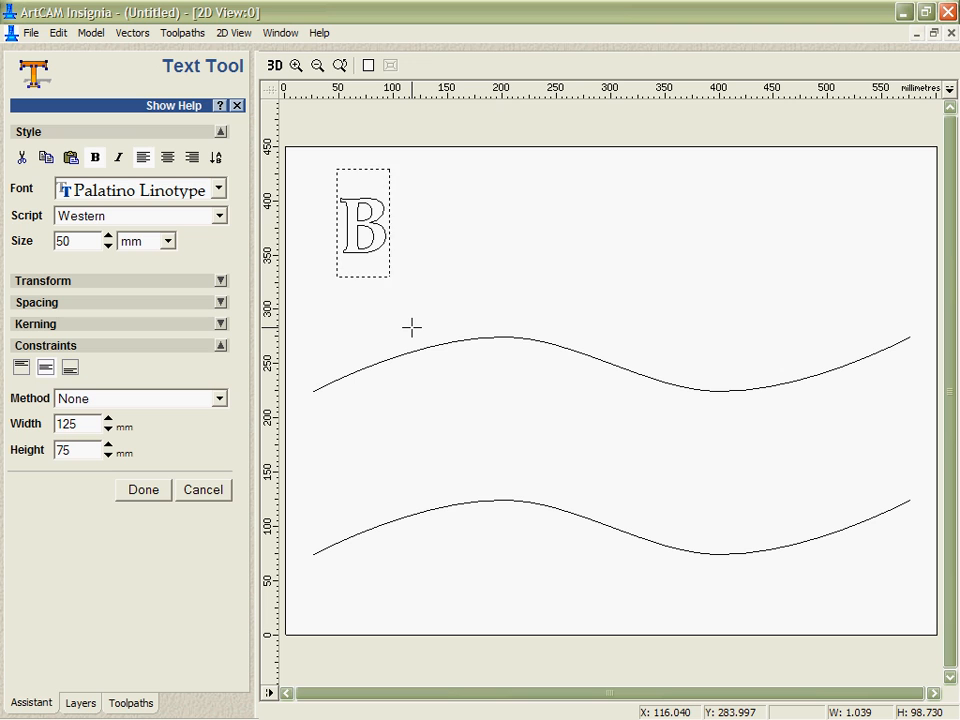
pyautogui.write('EACH CAFE')
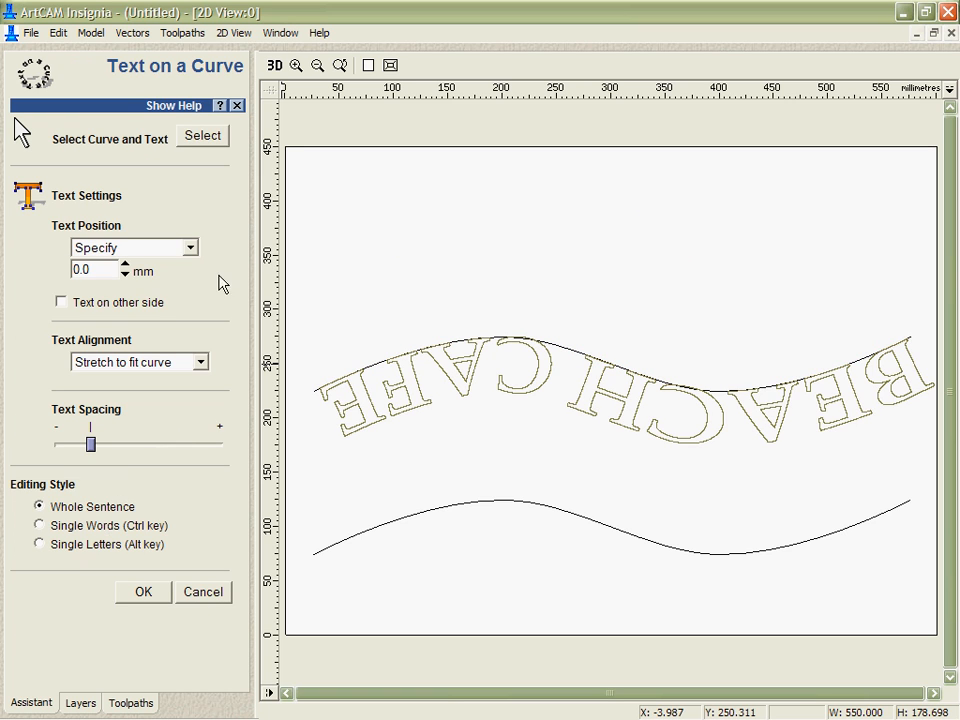
pyautogui.moveTo(82, 308)
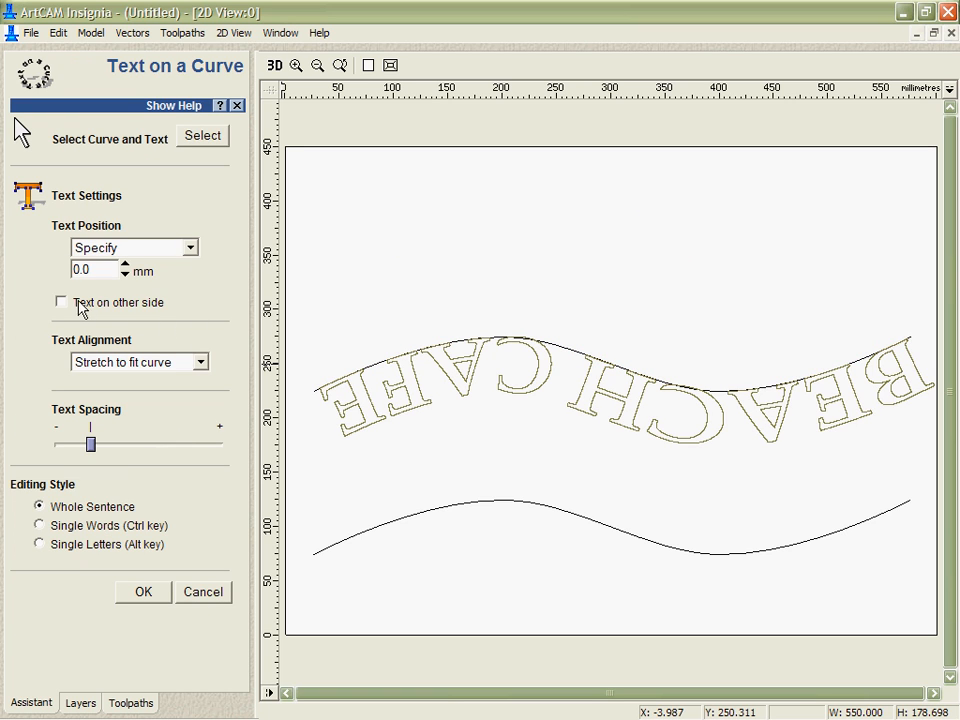
pyautogui.click(60, 302)
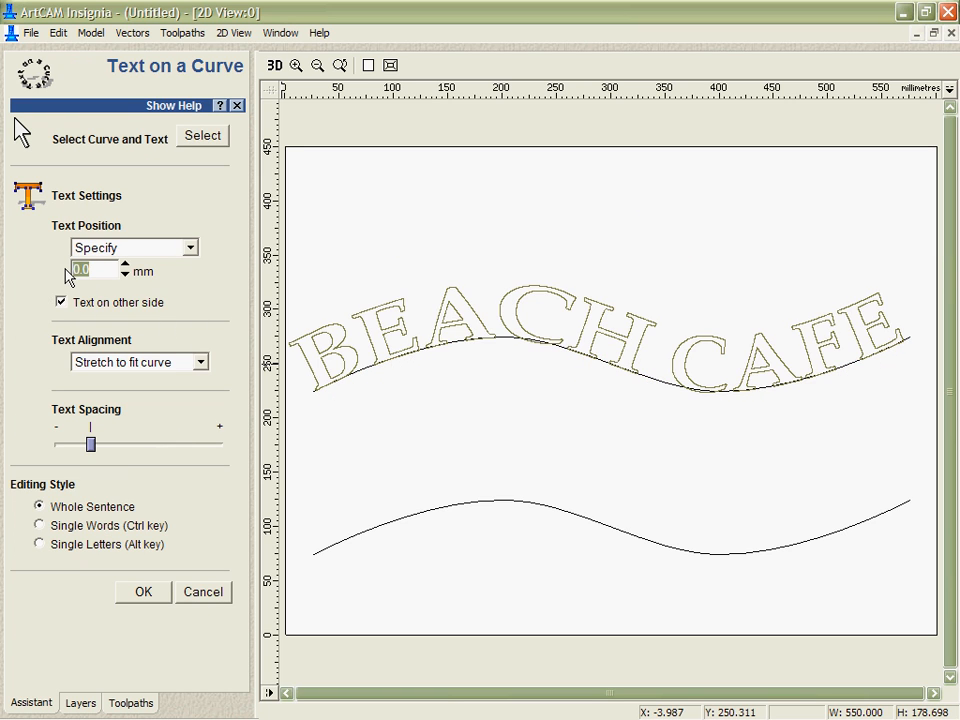
pyautogui.write('-100')
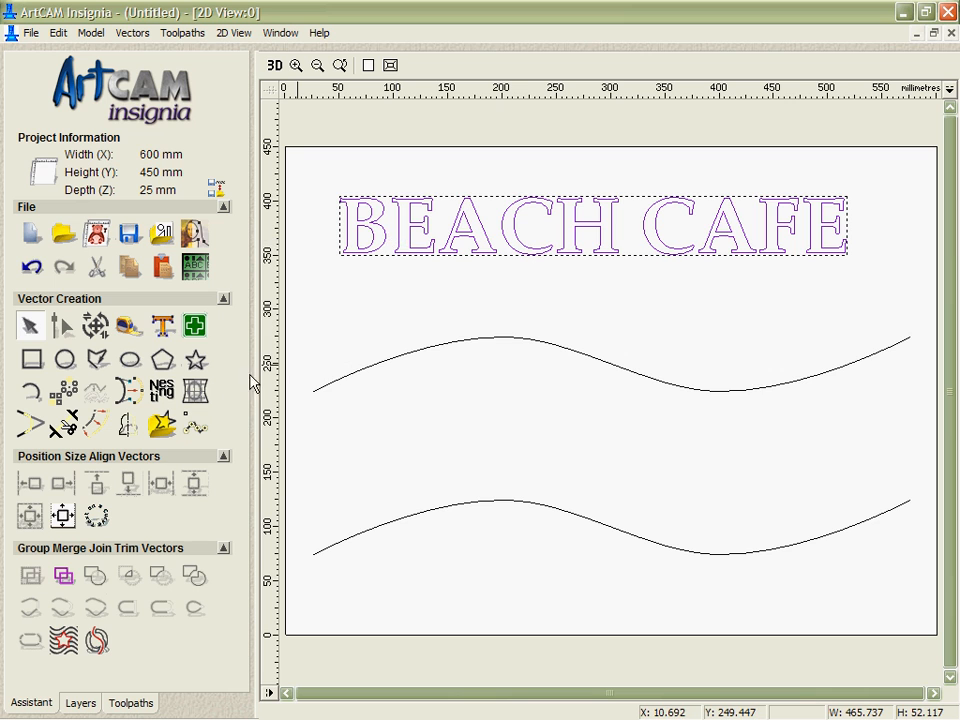
pyautogui.moveTo(238, 377)
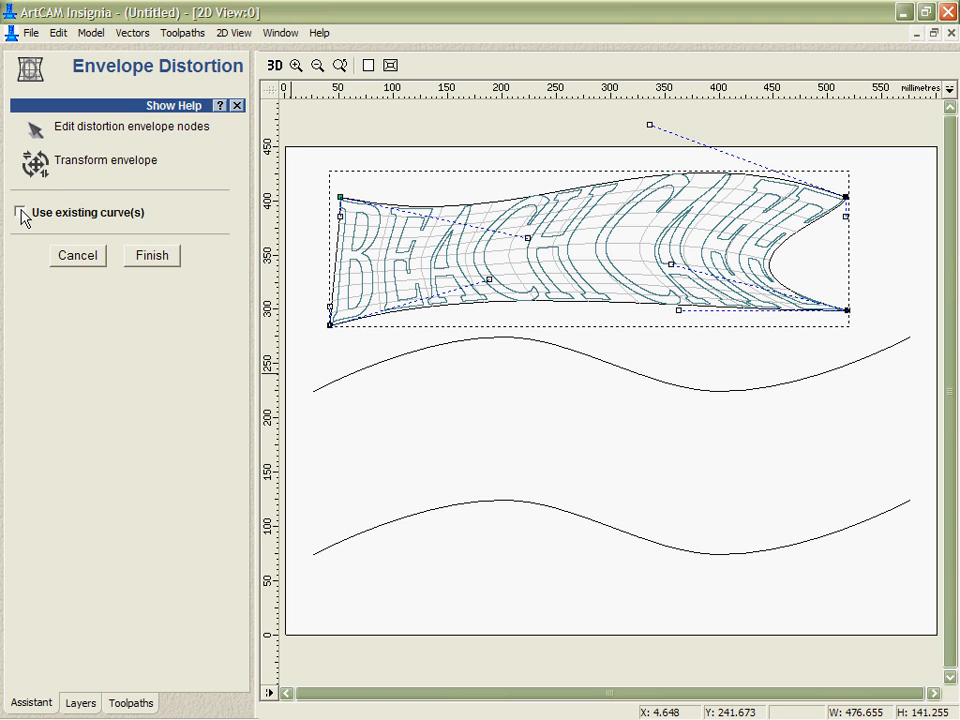
# - Envelope-wrap BEACH CAFE between the top and bottom wave curves, then apply and finish
pyautogui.click(20, 212)
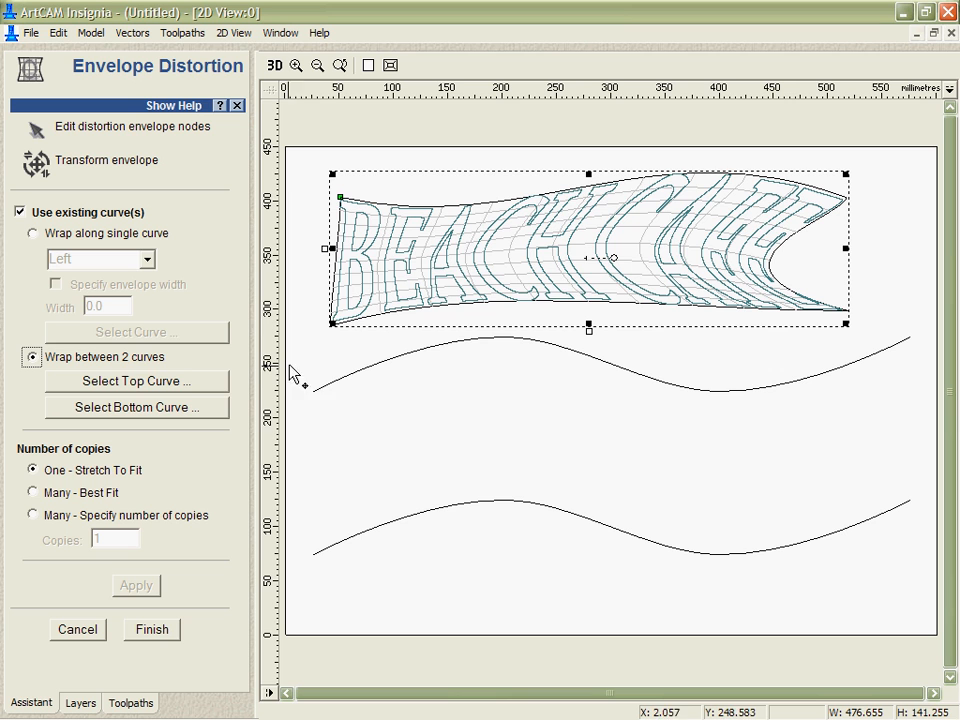
pyautogui.click(136, 381)
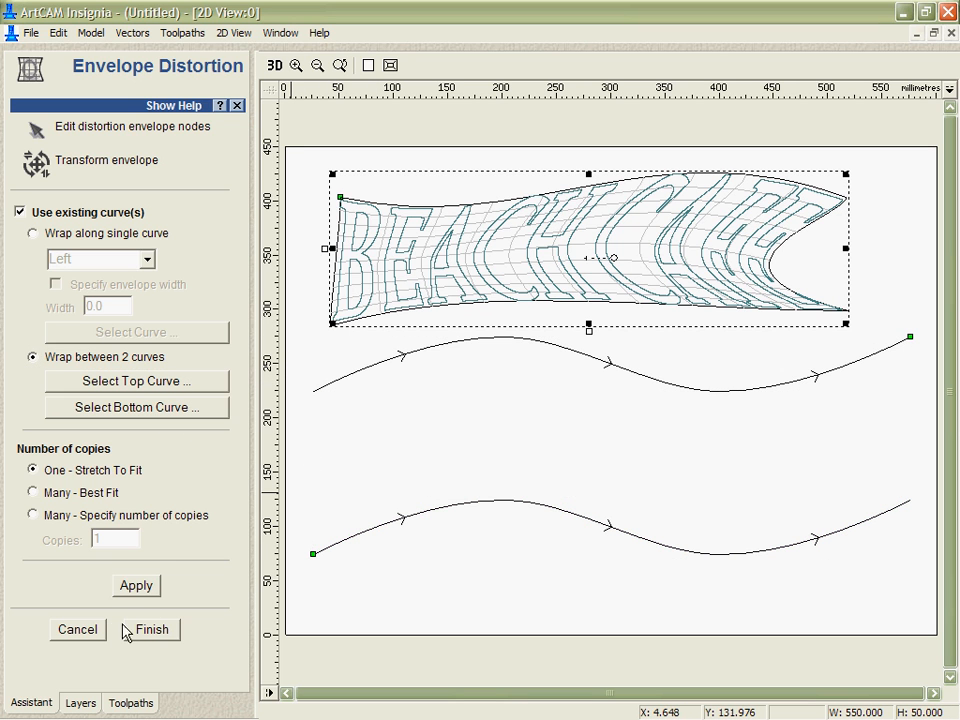
pyautogui.click(136, 585)
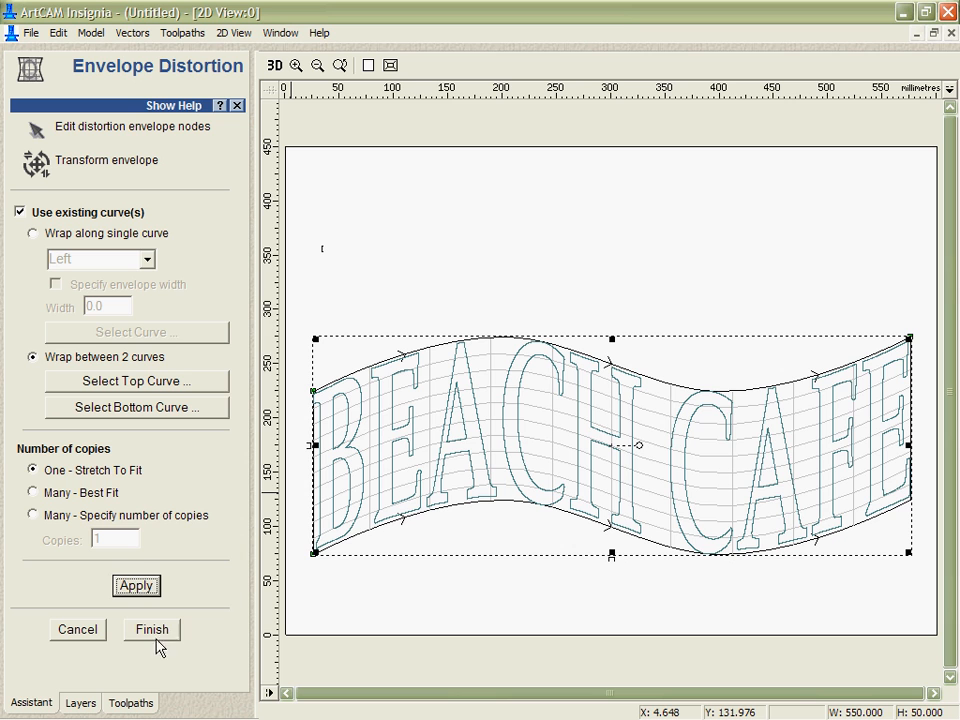
pyautogui.click(151, 629)
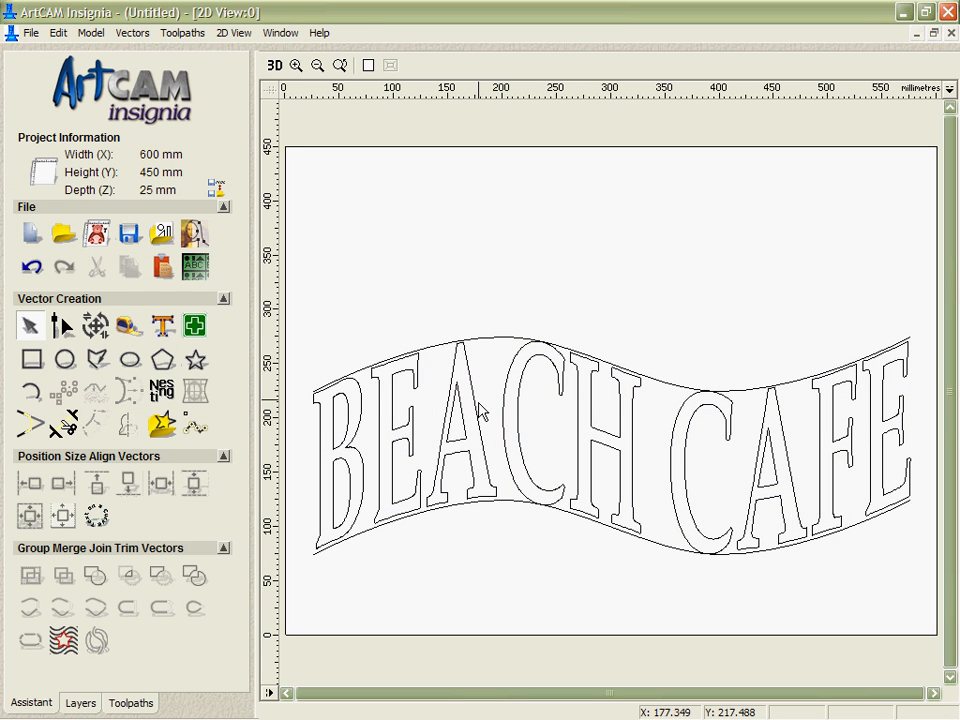
pyautogui.moveTo(490, 507)
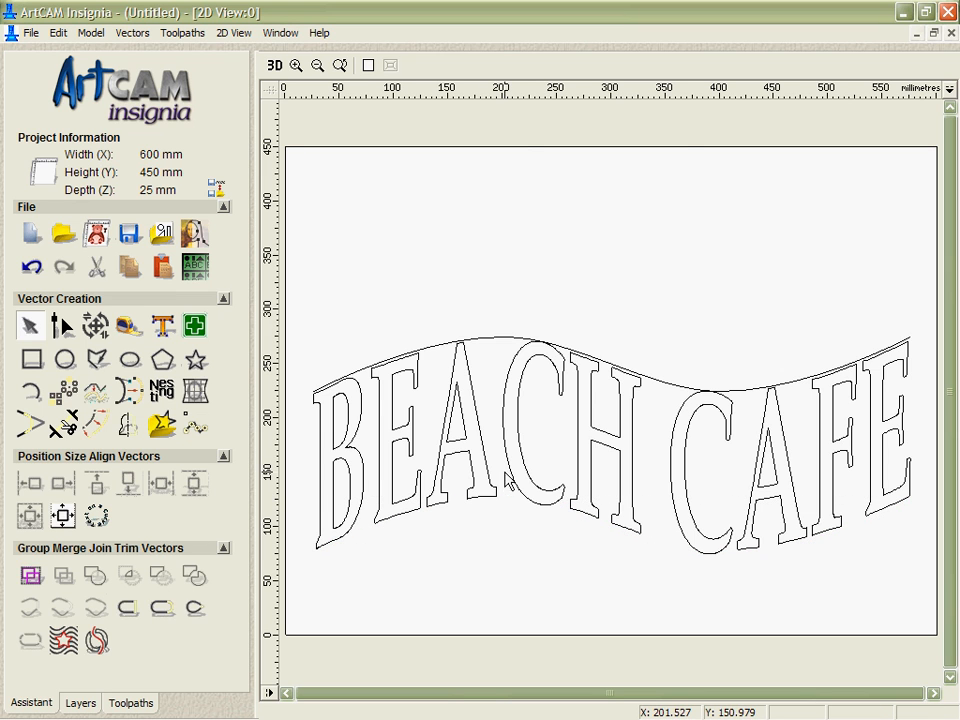
# - Move the warped lettering to a separate layer and show only the Sun layer's circle
pyautogui.rightClick(505, 480)
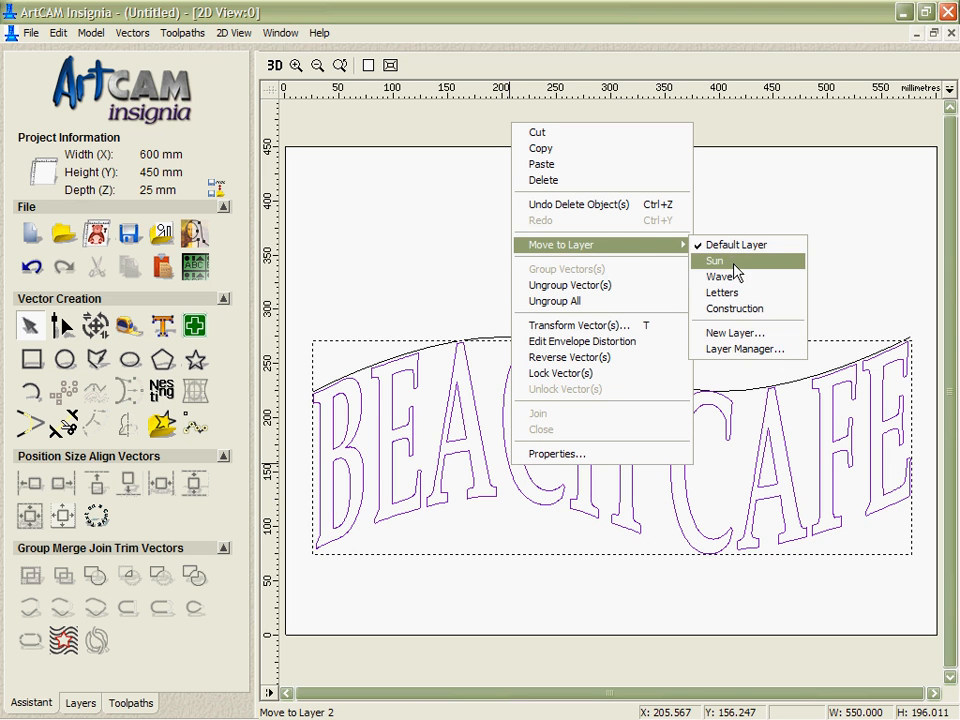
pyautogui.click(715, 260)
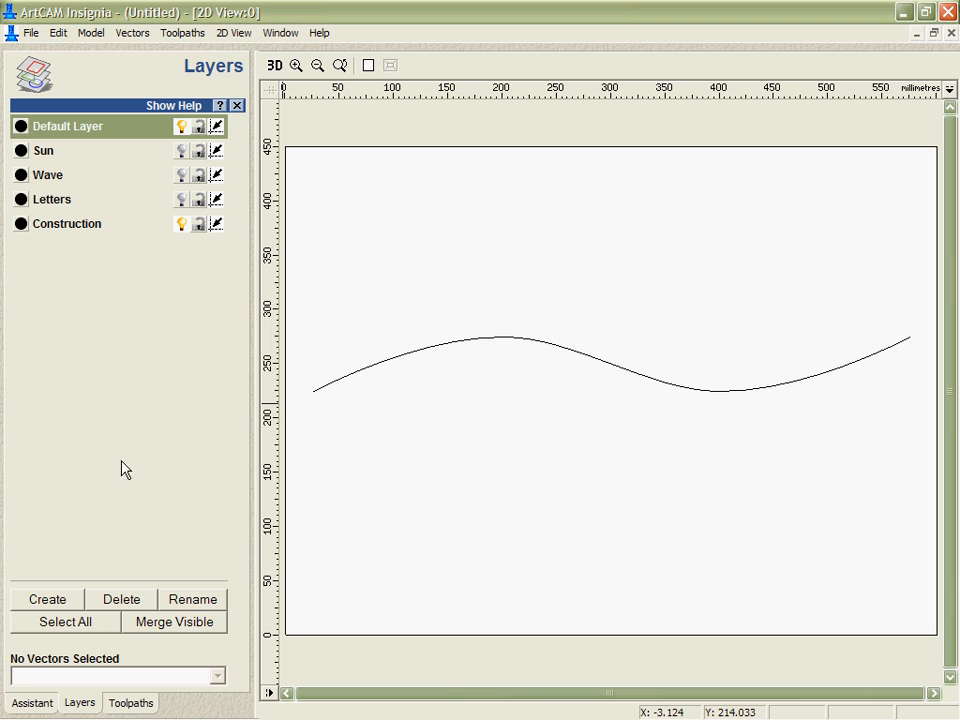
pyautogui.click(181, 175)
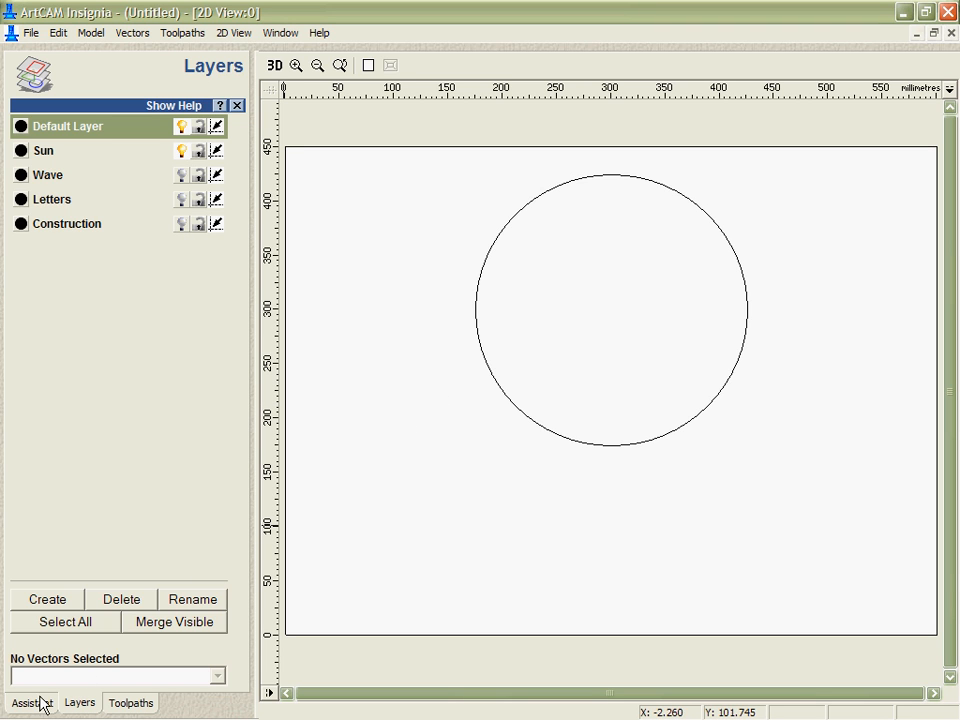
pyautogui.click(30, 702)
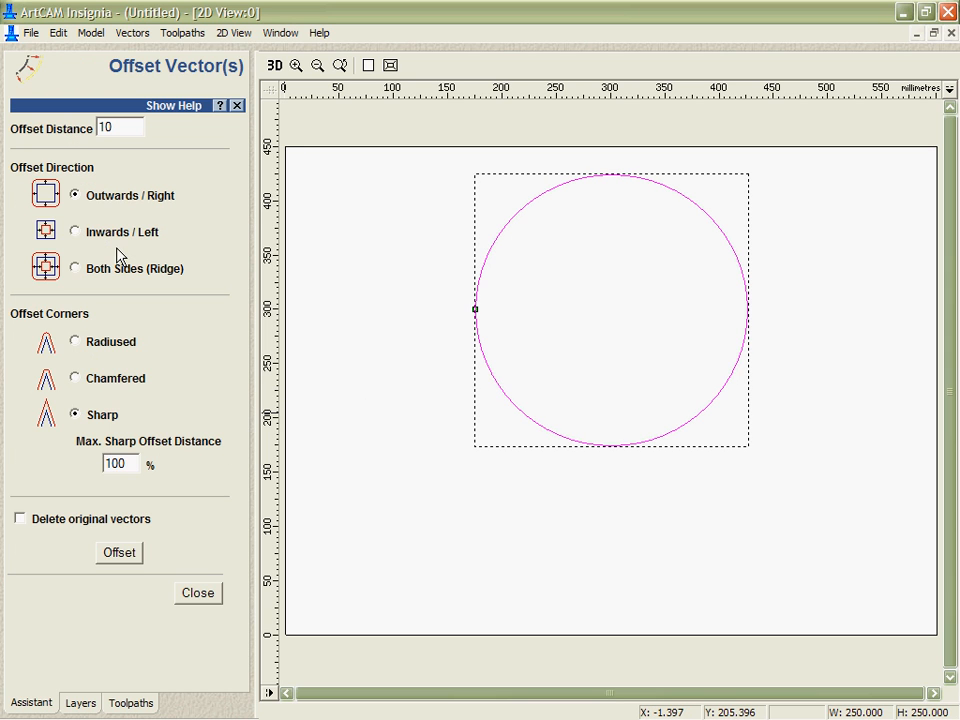
# - Offset the sun circle with rounded corners 10 mm outward and 40 mm inward, then select the innermost circle
pyautogui.click(74, 341)
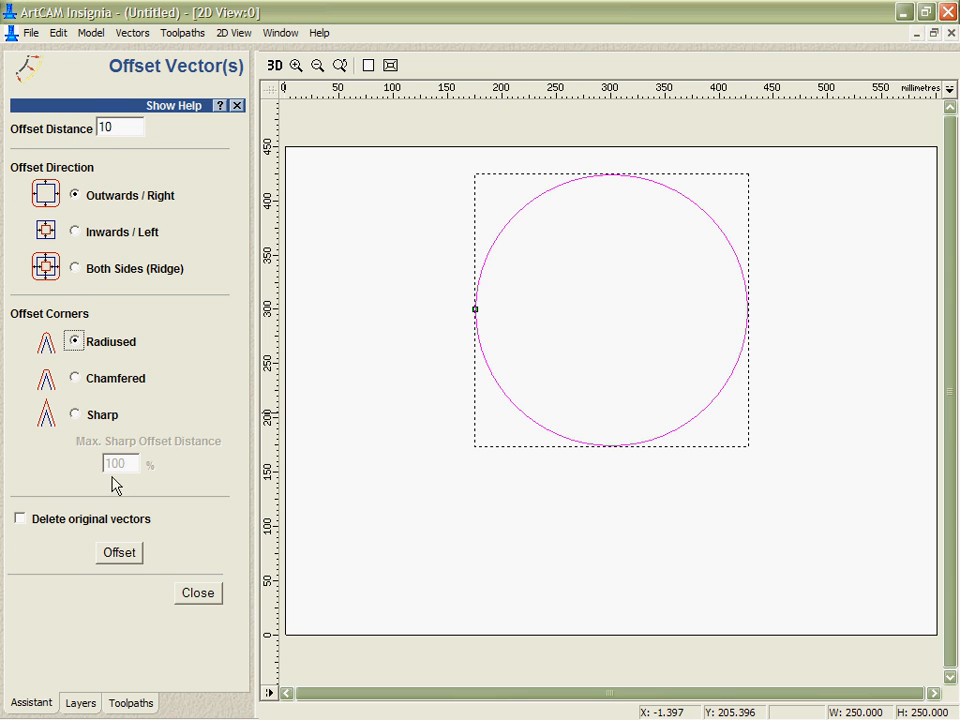
pyautogui.click(118, 553)
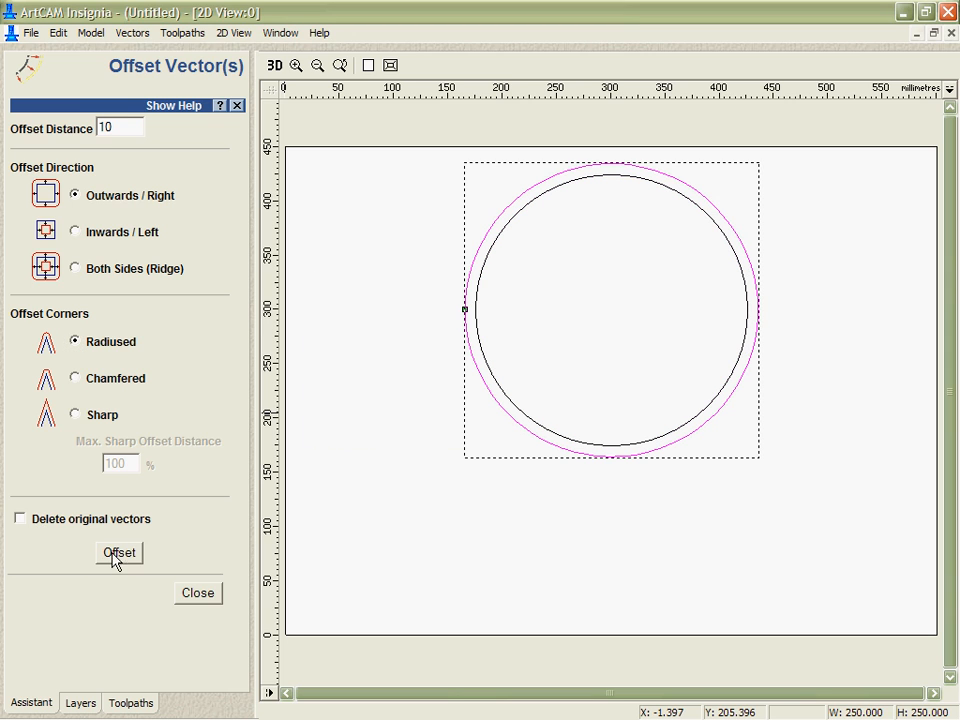
pyautogui.write('4')
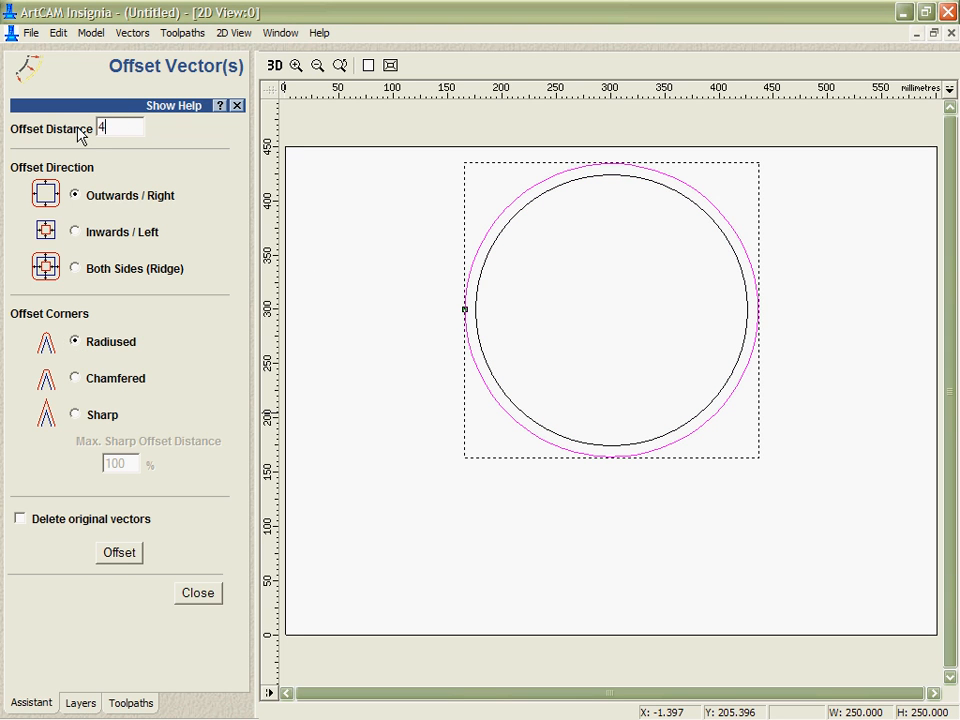
pyautogui.click(74, 231)
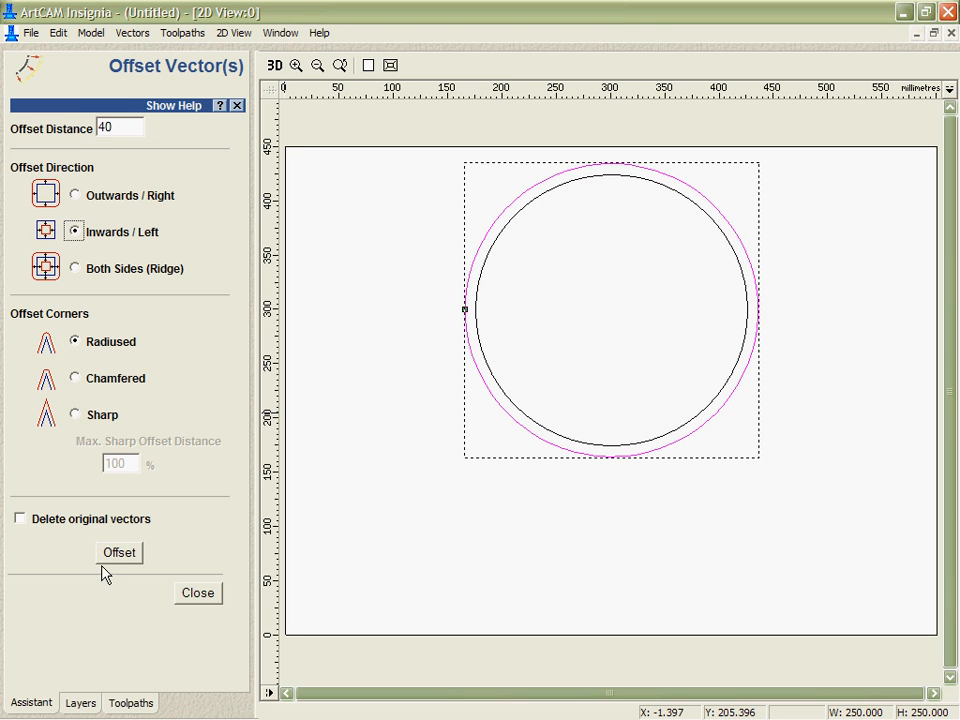
pyautogui.click(197, 592)
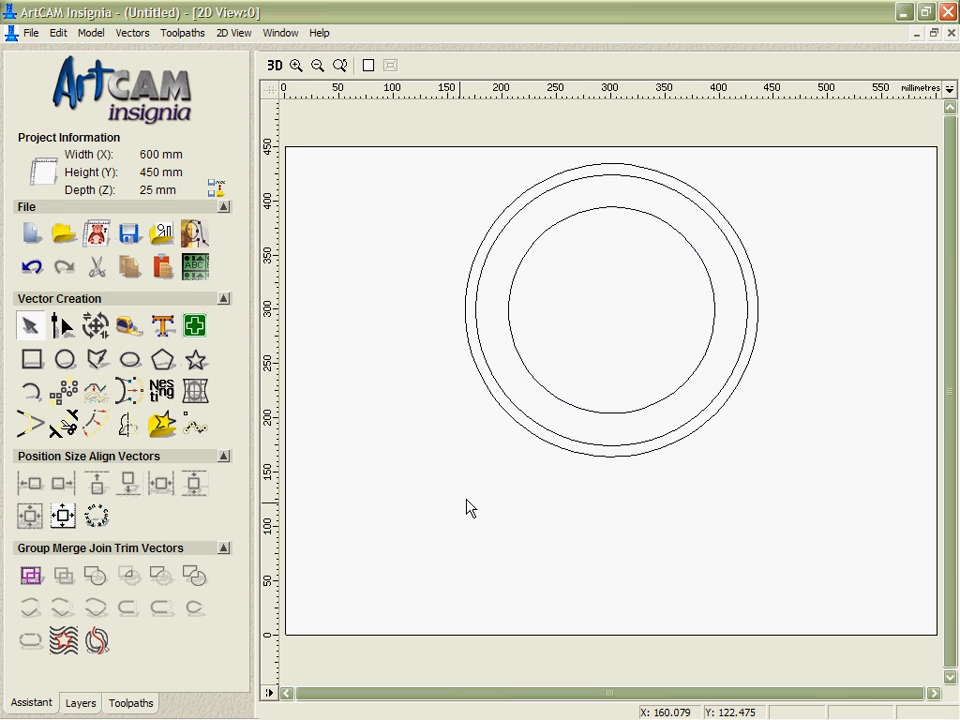
pyautogui.rightClick(608, 307)
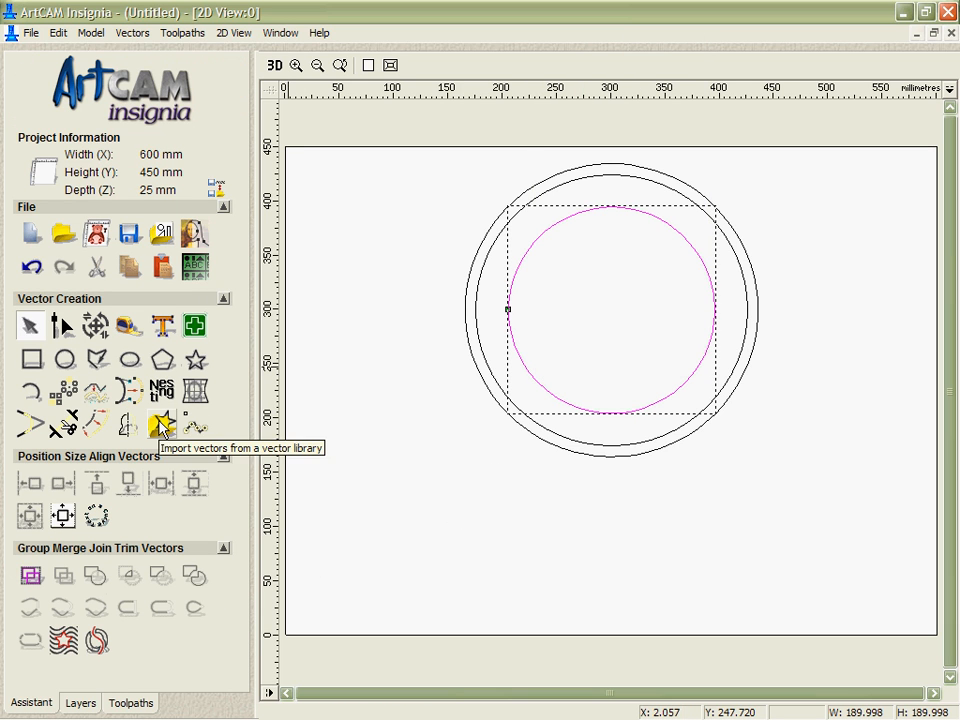
# - Import the Spikes shape from the vector library instead of Corner, then leave the library
pyautogui.click(161, 424)
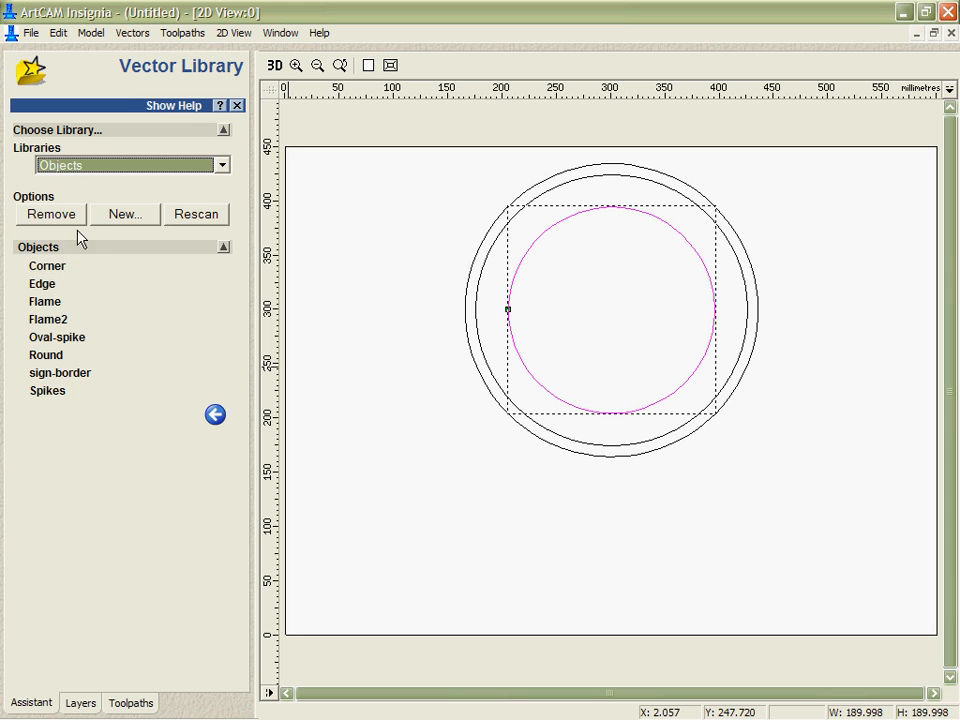
pyautogui.click(48, 319)
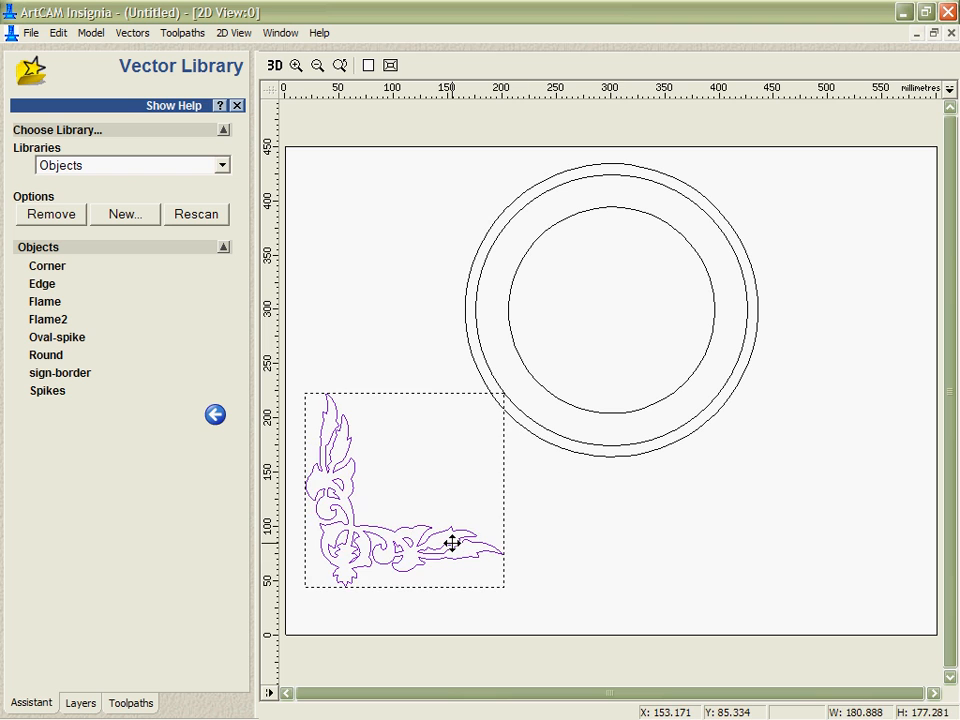
pyautogui.click(47, 390)
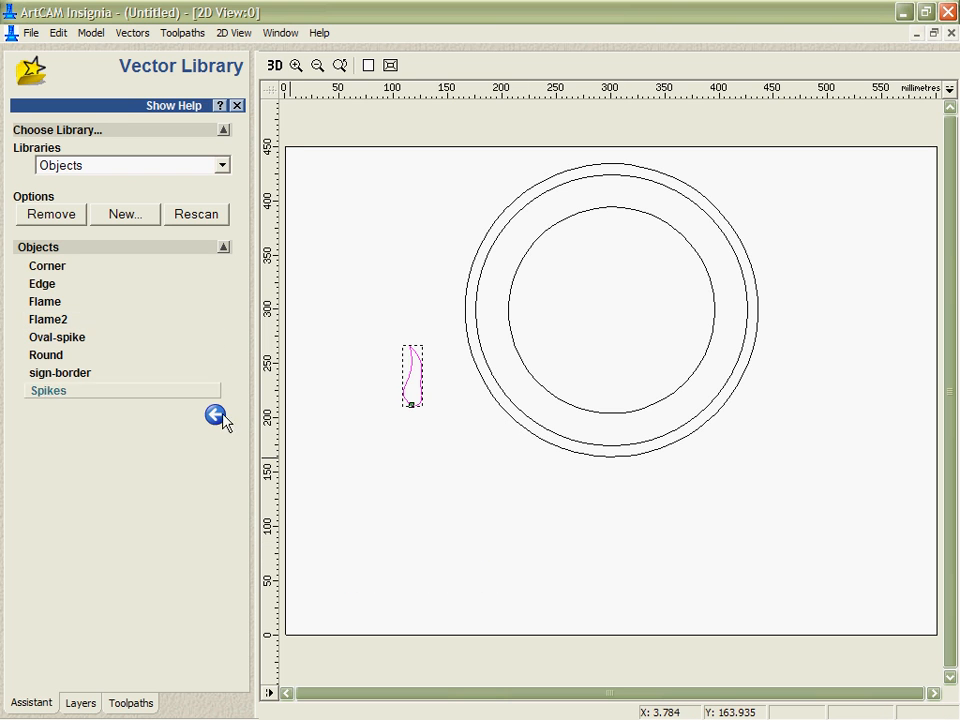
pyautogui.click(216, 417)
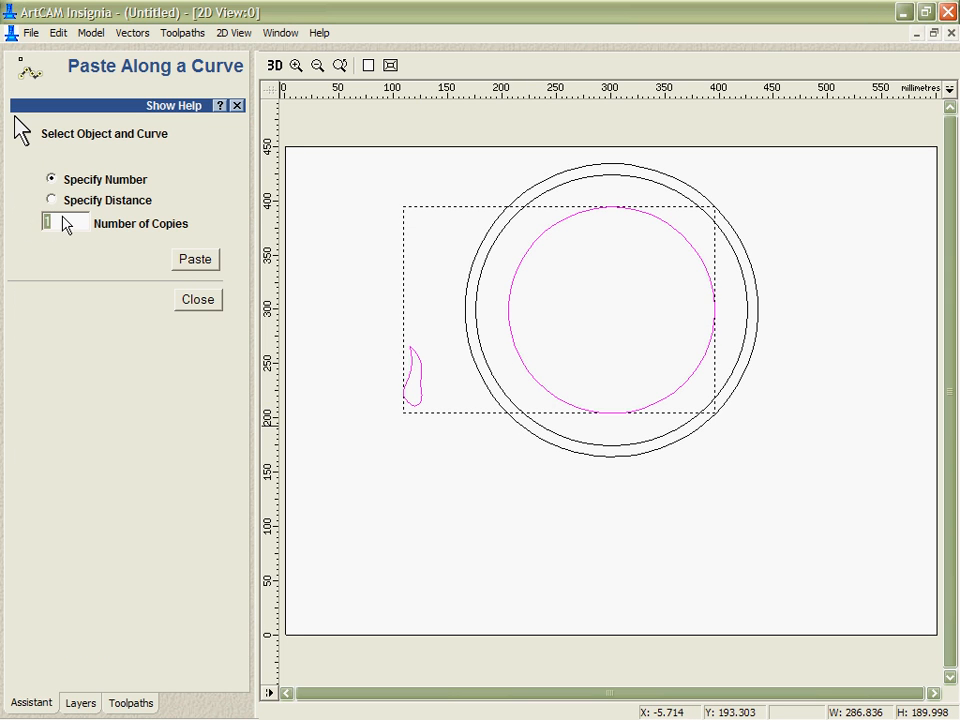
# - Paste 24 evenly spaced copies of the spike around the inner circle
pyautogui.click(195, 259)
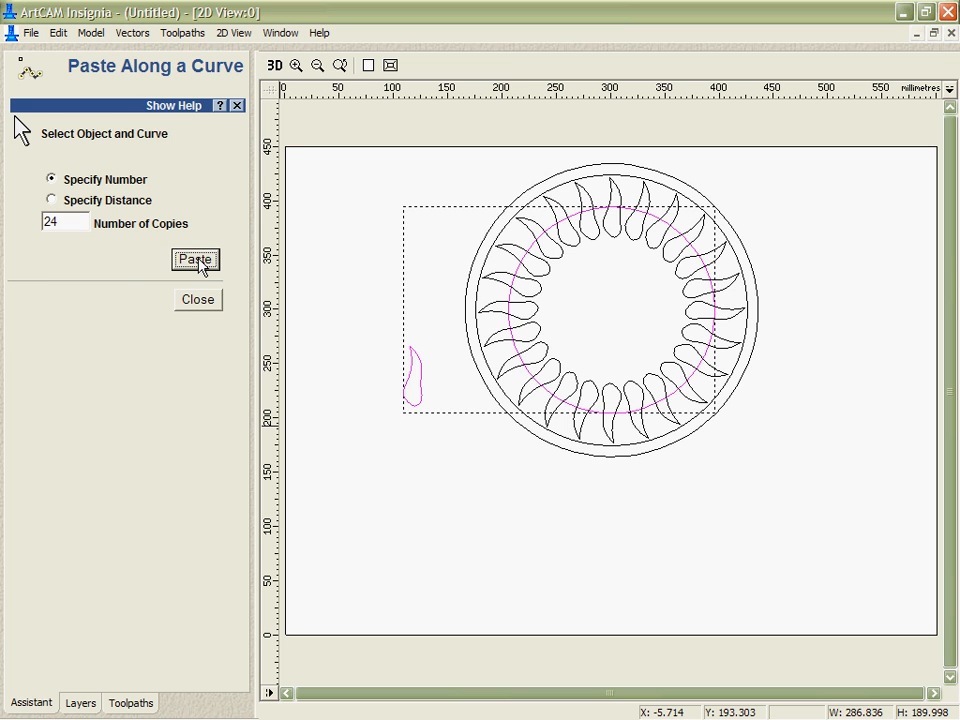
pyautogui.click(197, 299)
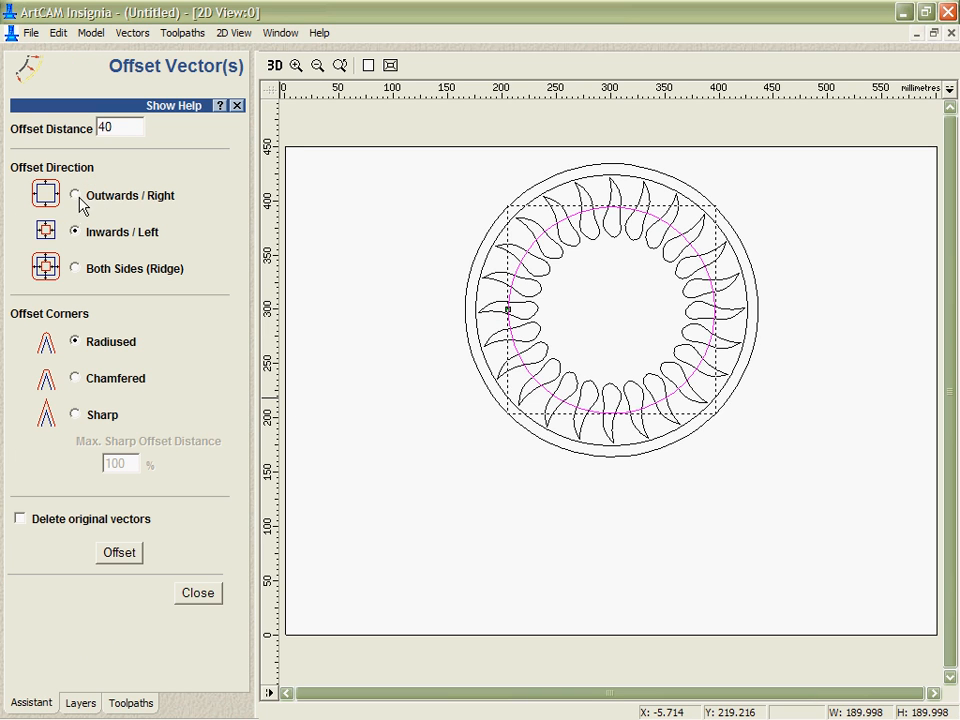
# - Trim the spikes' inner ends with a 10 offset and show the Layers list
pyautogui.write('10')
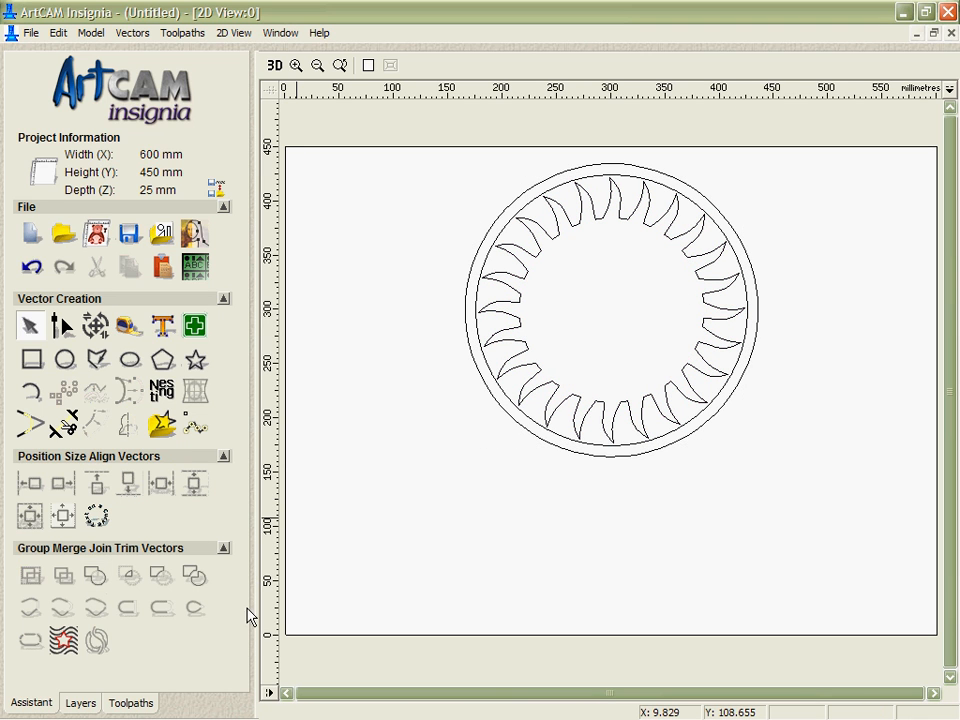
pyautogui.click(79, 702)
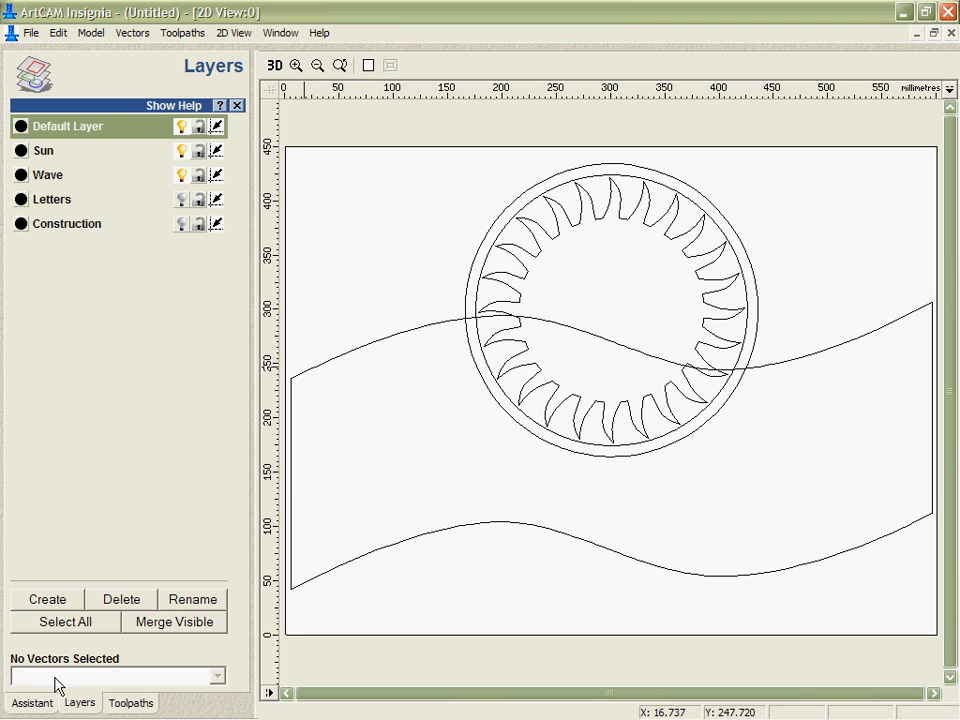
# - Explode the outer circle and trim away its upper arc above the wave line
pyautogui.click(30, 702)
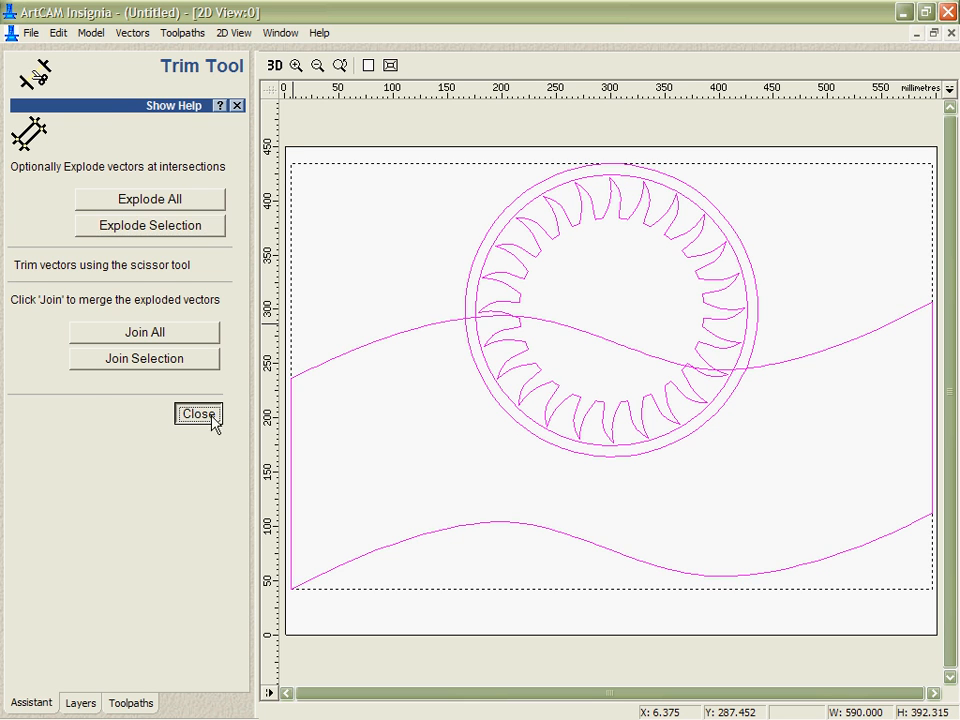
pyautogui.click(198, 414)
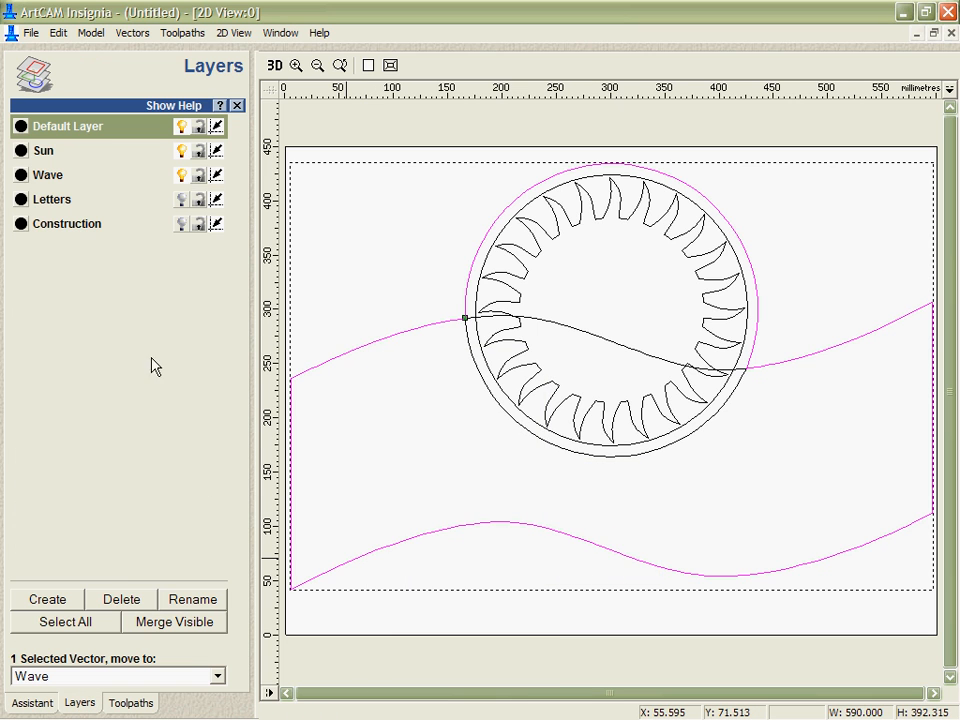
pyautogui.click(30, 702)
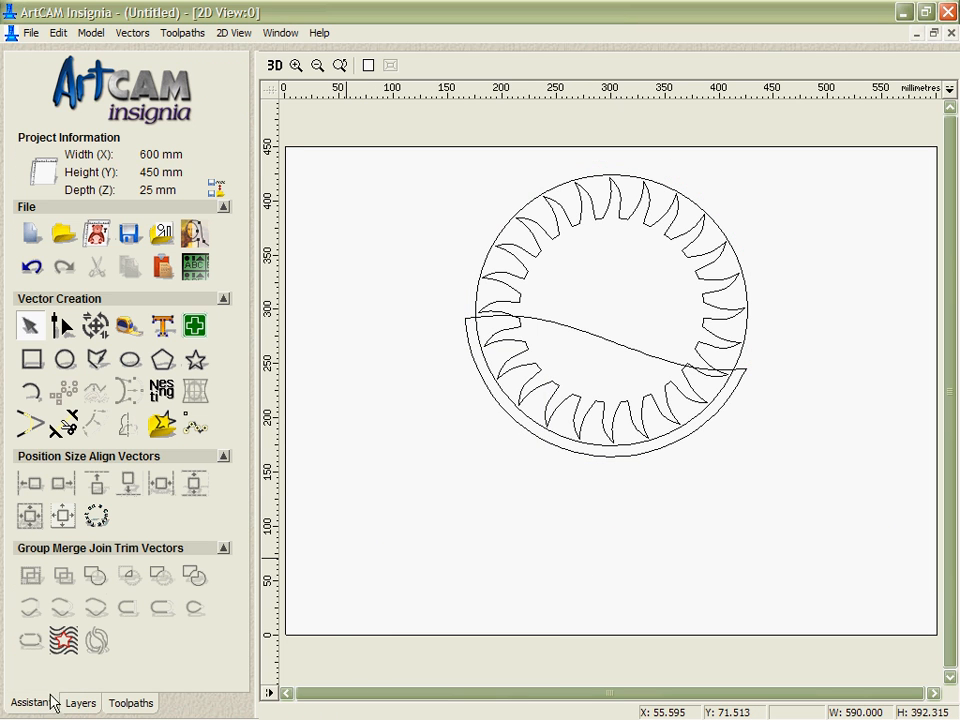
pyautogui.moveTo(685, 390)
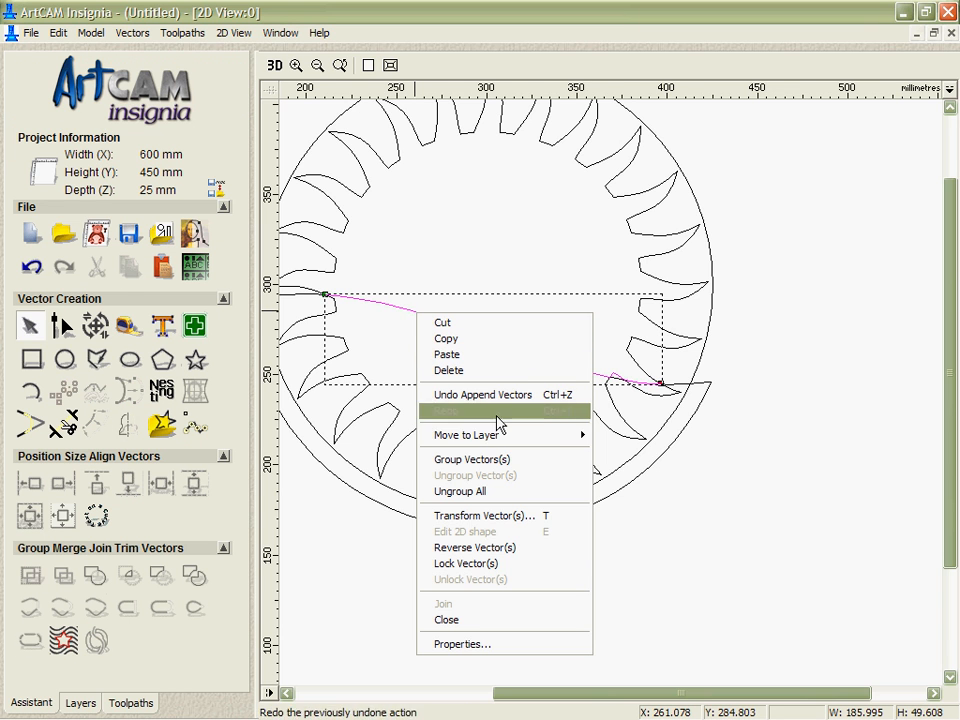
pyautogui.moveTo(465, 434)
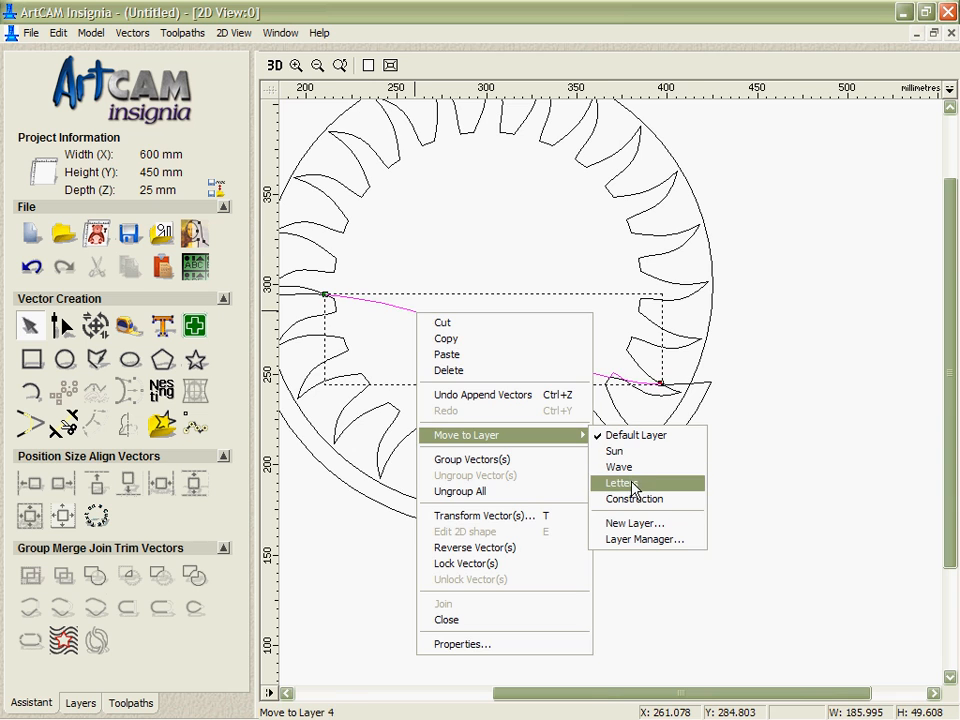
# - Move the wave segment inside the sun onto the Letters layer
pyautogui.click(622, 483)
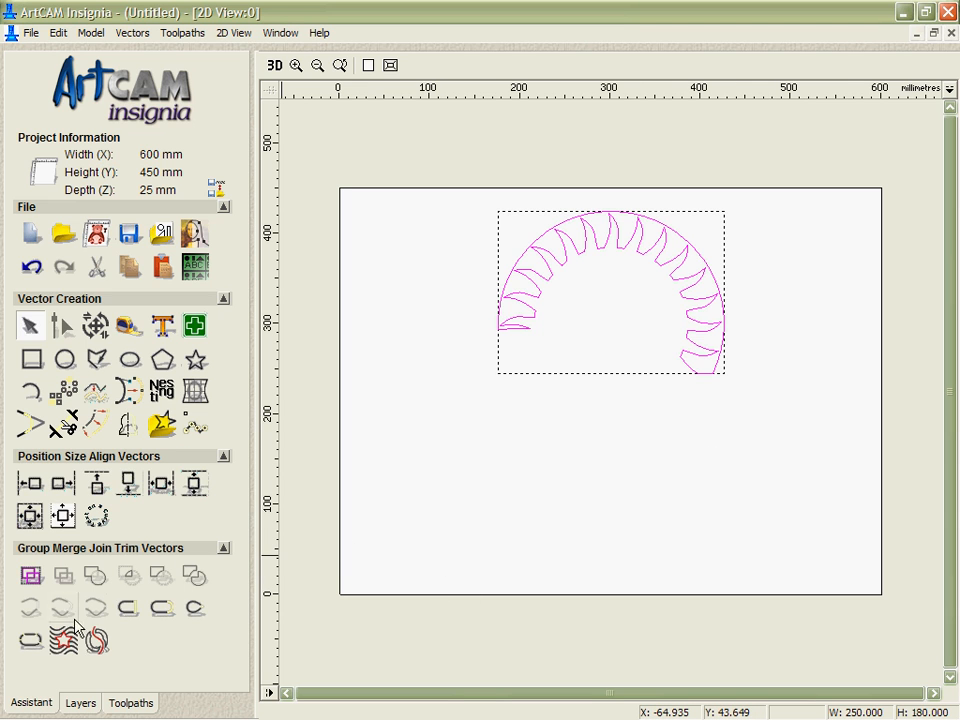
# - Join the half sun's trimmed vector pieces and bring up the Layers list
pyautogui.click(62, 608)
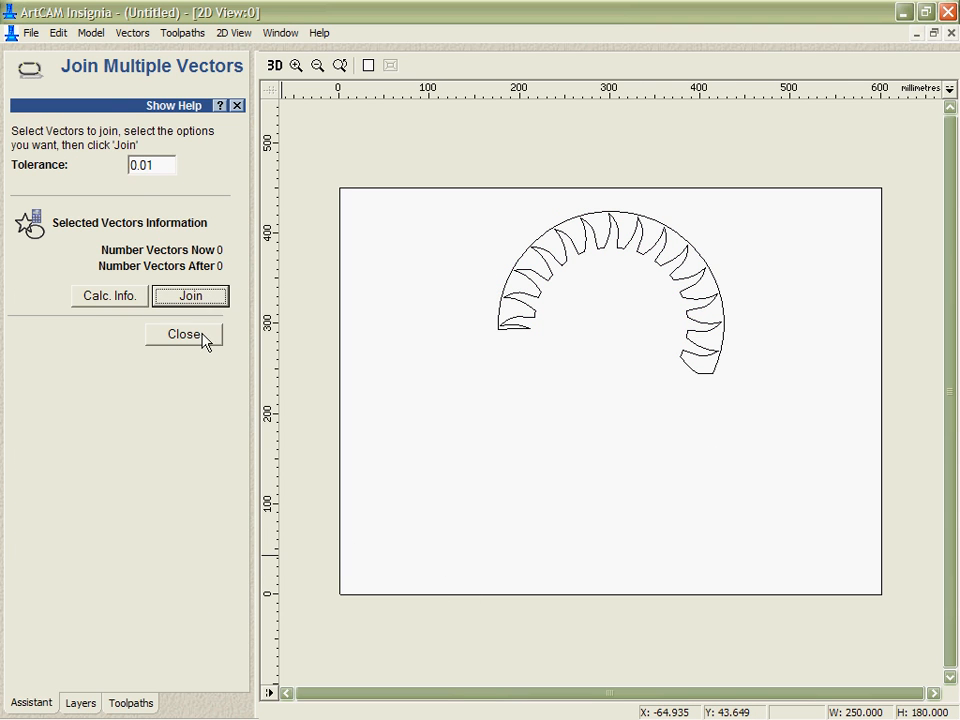
pyautogui.click(184, 335)
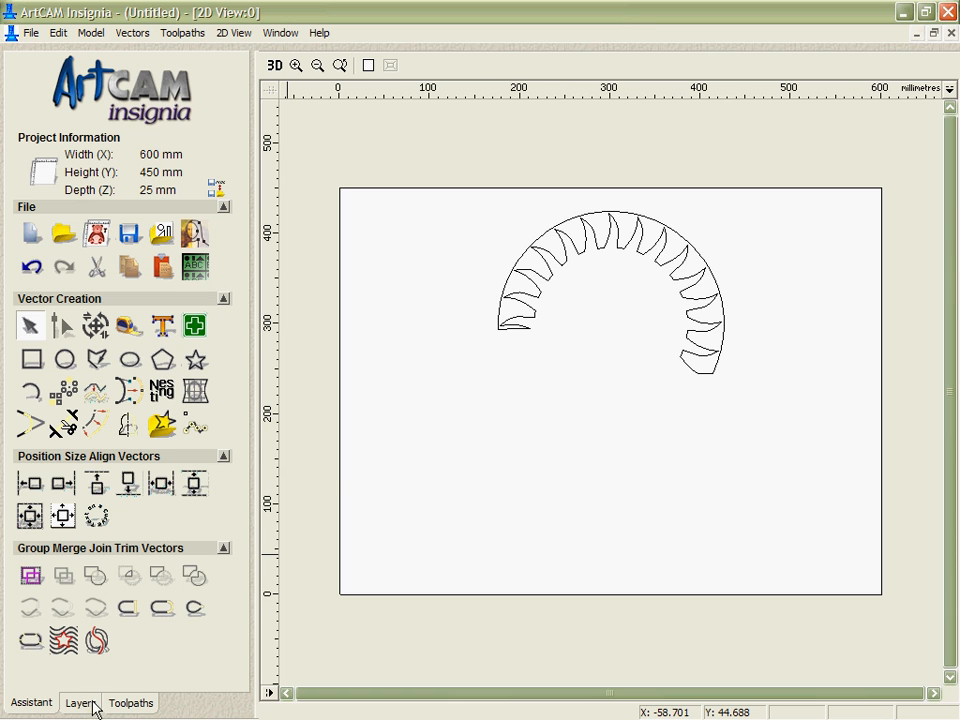
pyautogui.click(79, 702)
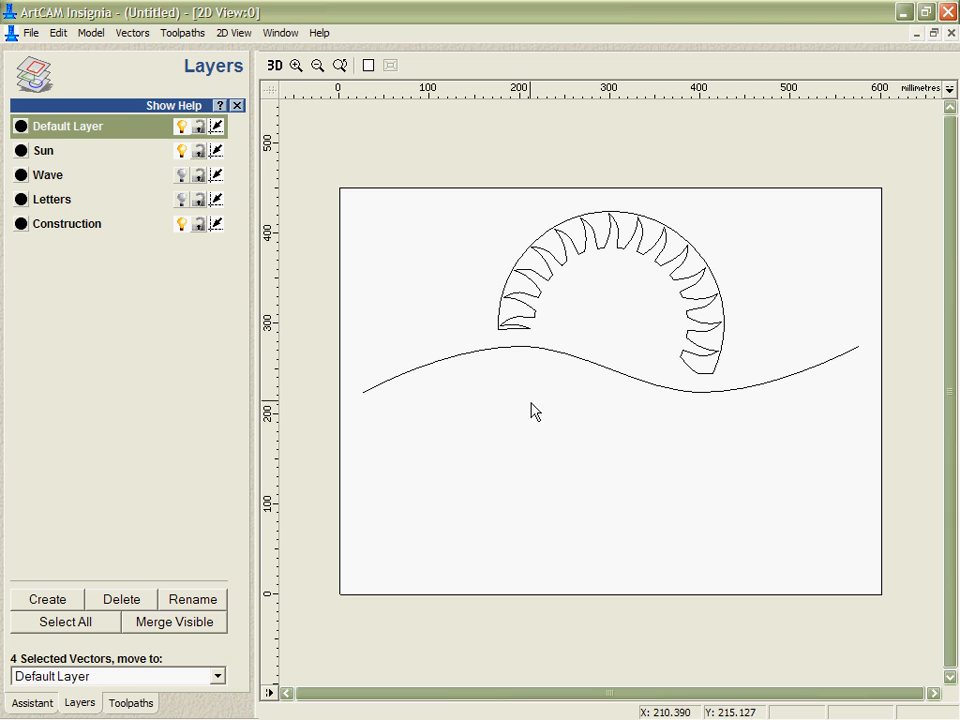
# - Select the construction wave line for a 14-row block copy offset 15 in Y
pyautogui.click(30, 702)
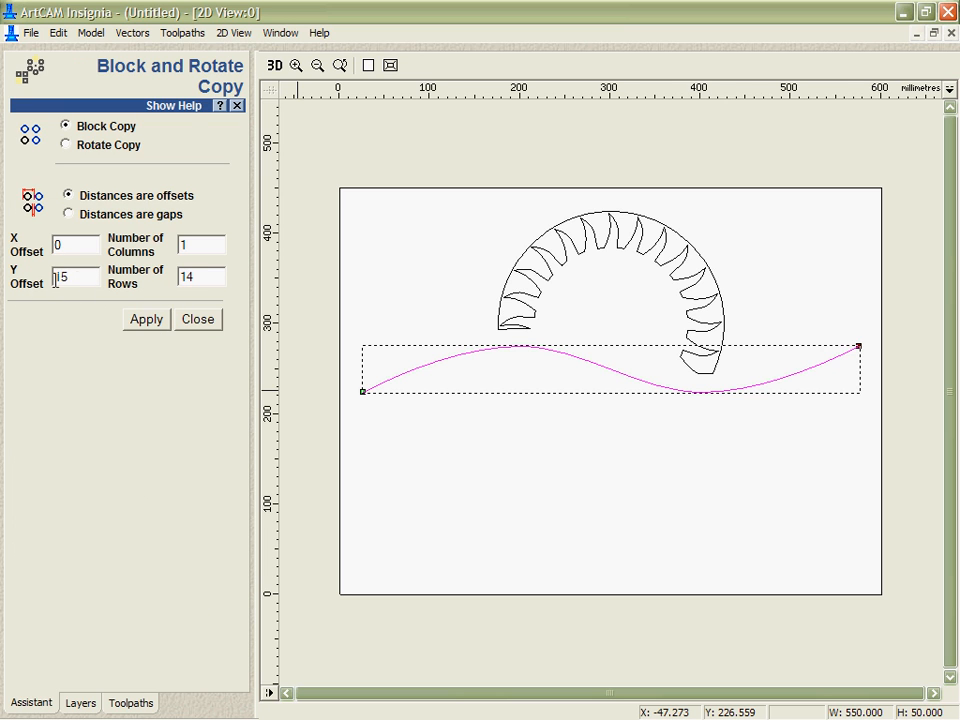
# - Create 14 wave copies, clip them inside the half sun, and show all layers
pyautogui.click(146, 319)
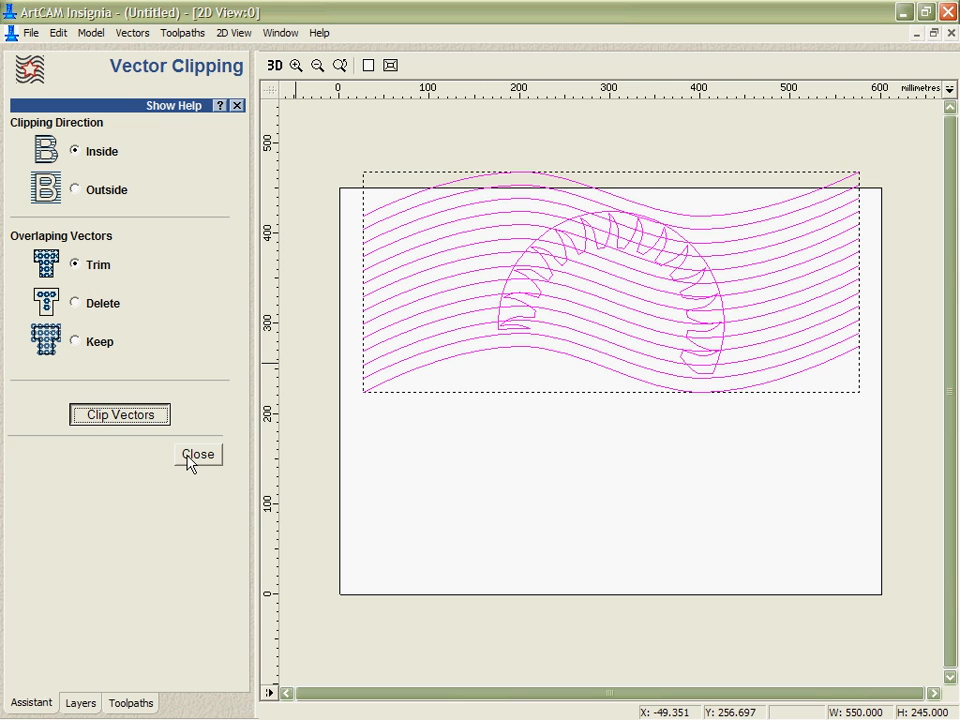
pyautogui.click(119, 414)
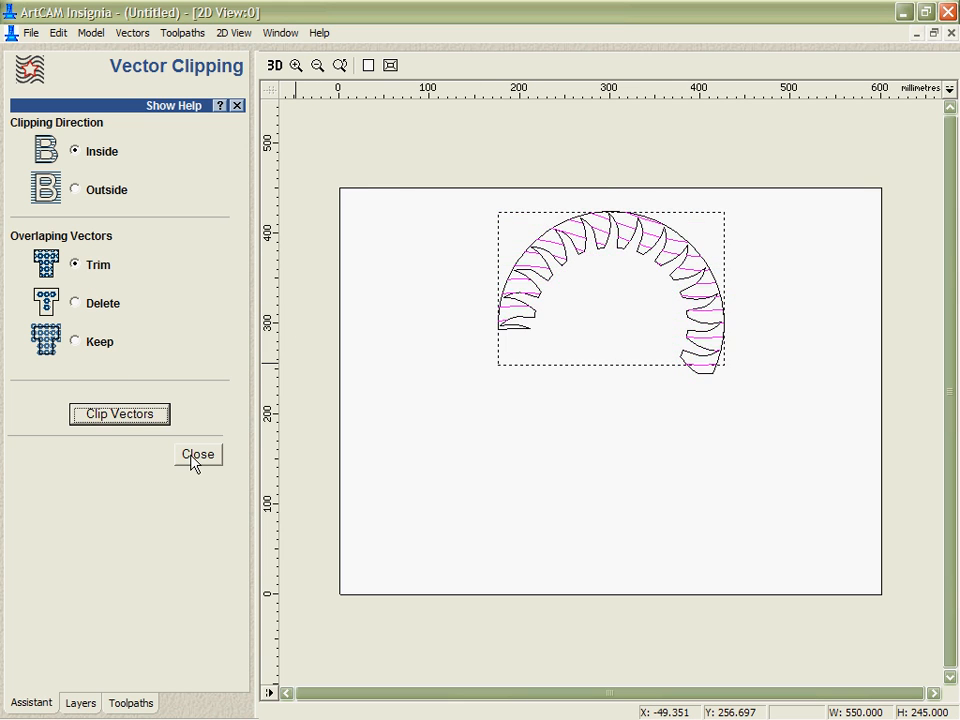
pyautogui.click(197, 454)
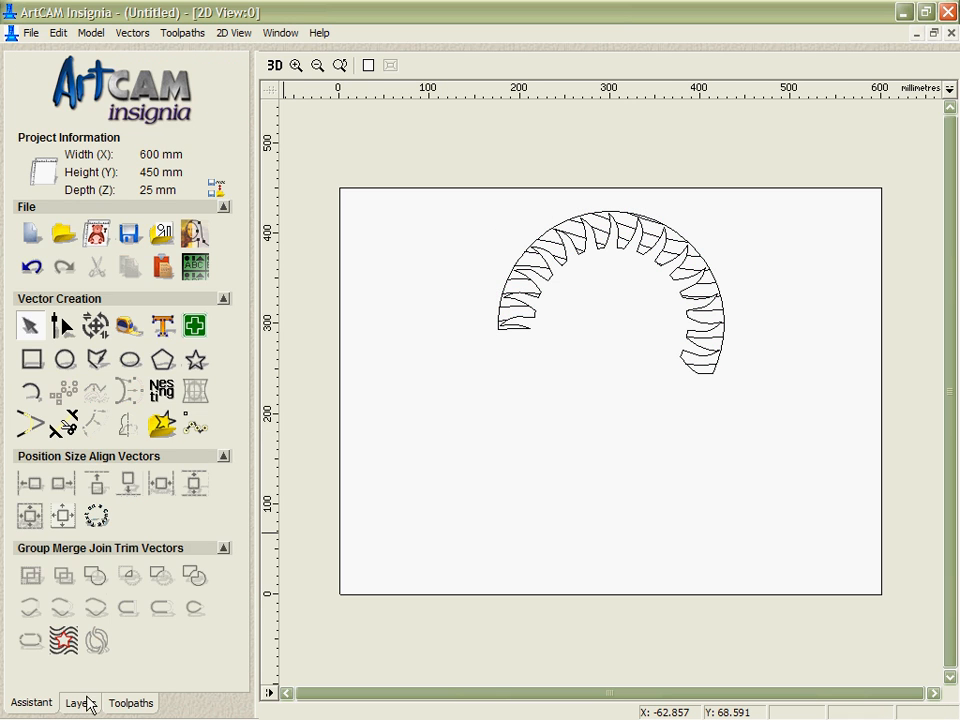
pyautogui.click(79, 702)
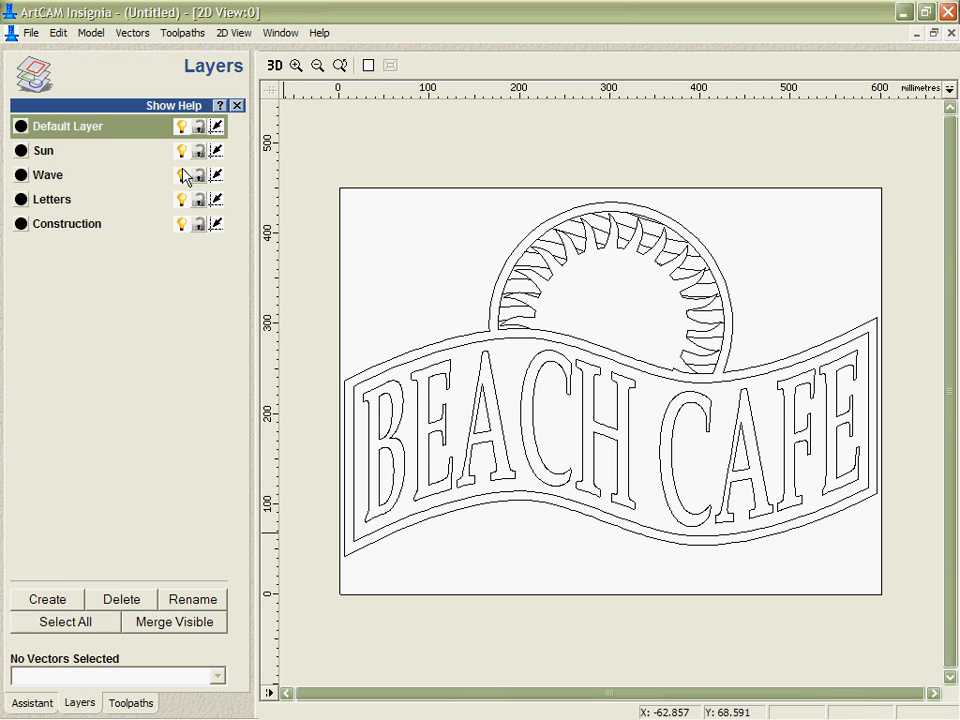